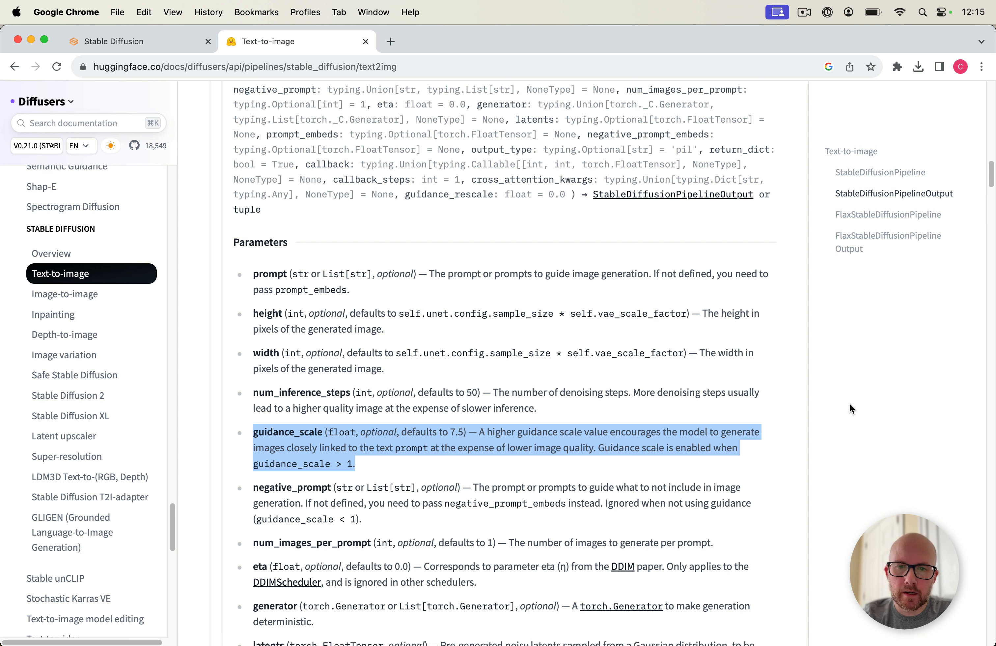
{"action": "mouse_move", "coordinate": [848, 411]}
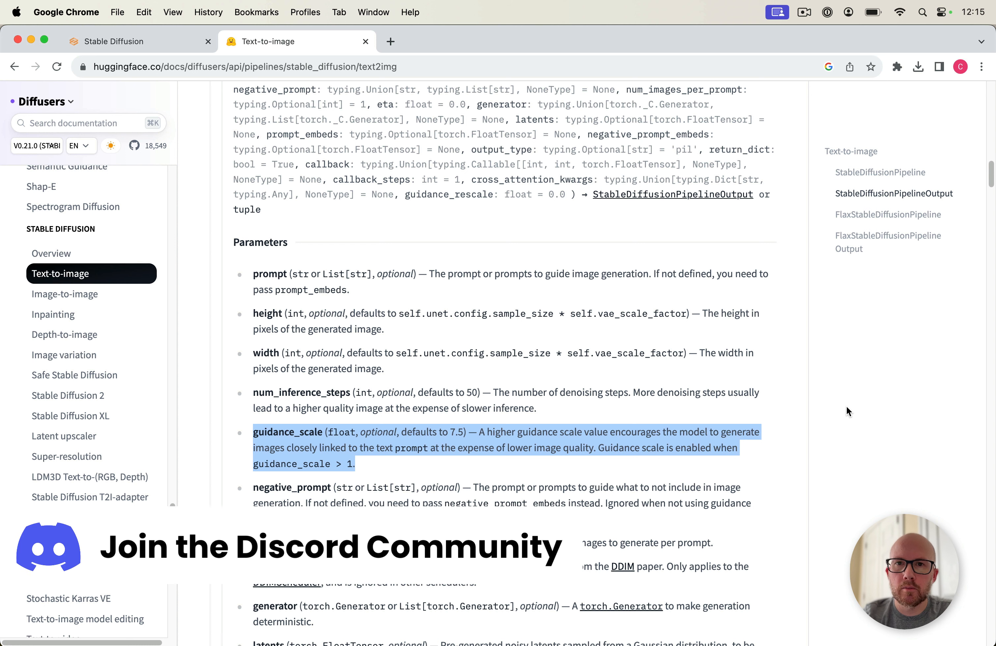
{"action": "mouse_move", "coordinate": [848, 411]}
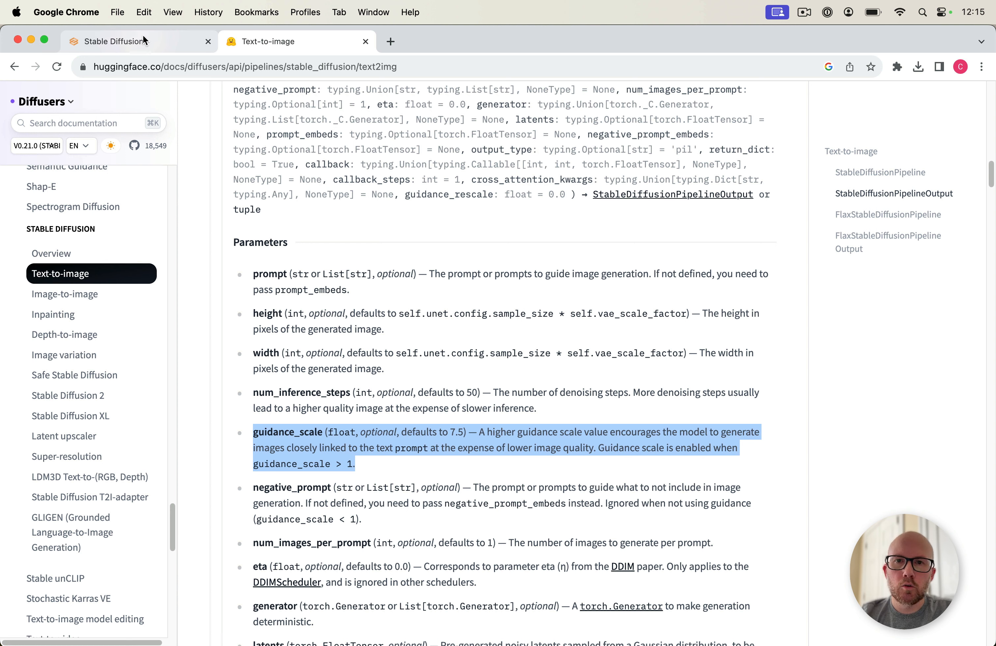
{"action": "mouse_move", "coordinate": [181, 5]}
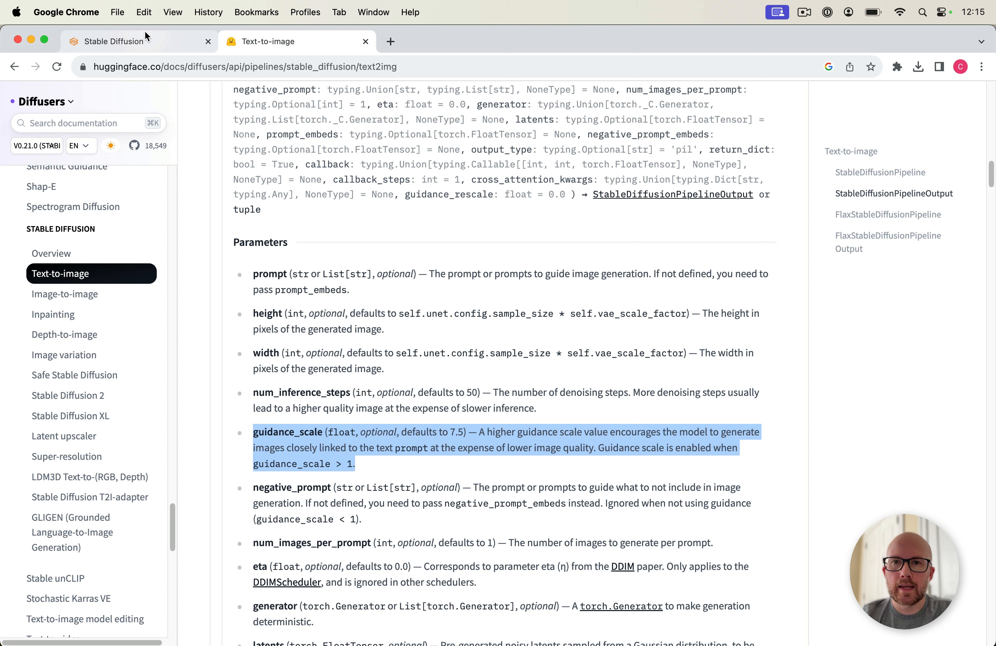
- Show the txt2img CFG Scale slider (at 7) and the CFG 1.0-4.0 comparison grid
{"action": "left_click", "coordinate": [115, 42]}
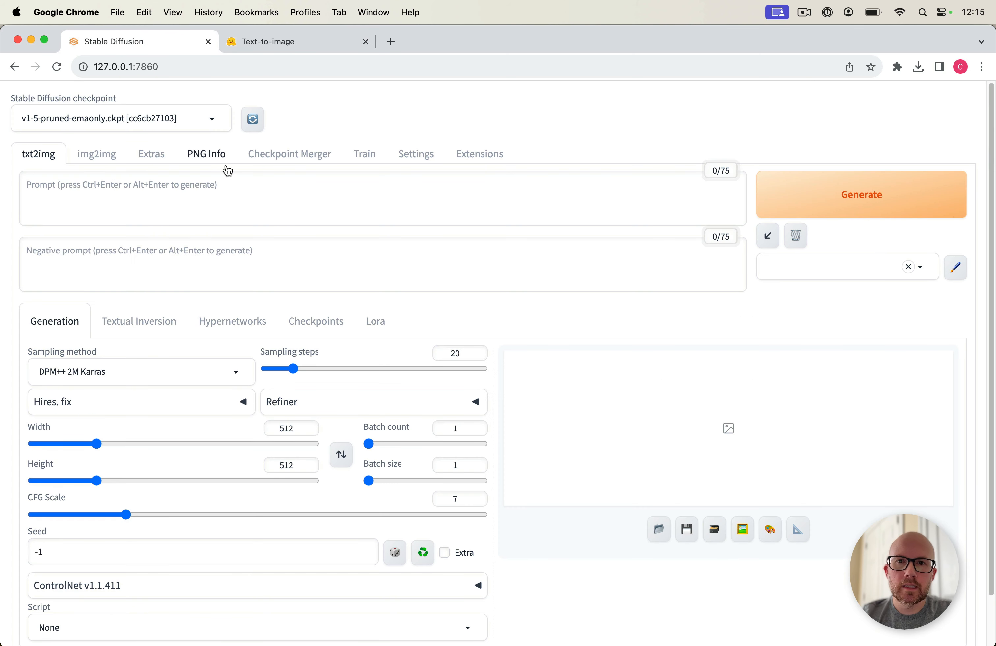
{"action": "scroll", "scroll_direction": "down", "scroll_amount": 3}
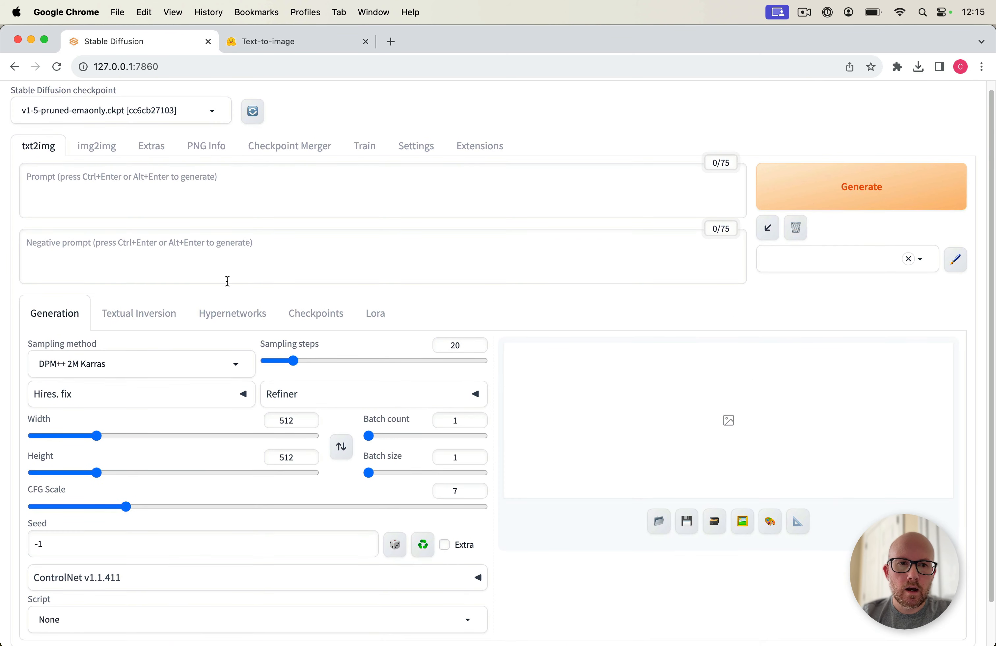
{"action": "scroll", "scroll_direction": "down", "scroll_amount": 3}
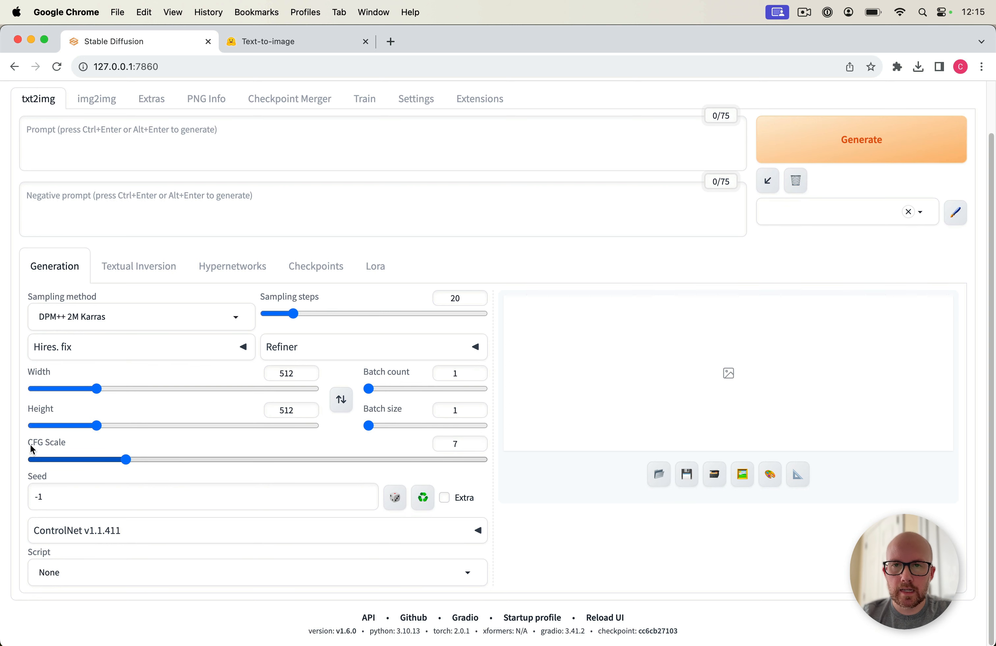
{"action": "mouse_move", "coordinate": [46, 442]}
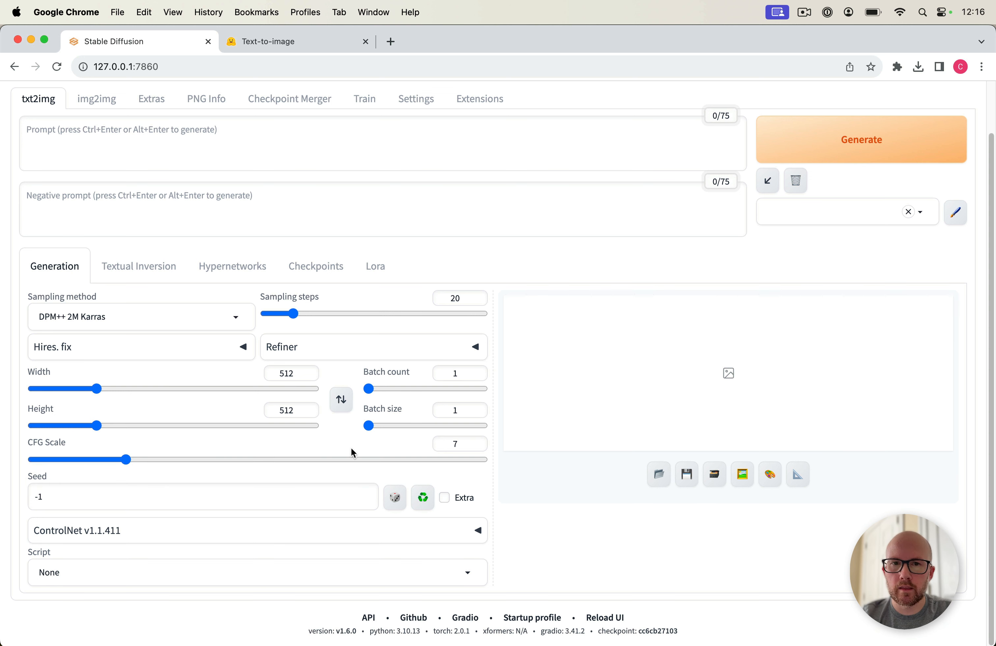
{"action": "mouse_move", "coordinate": [183, 442]}
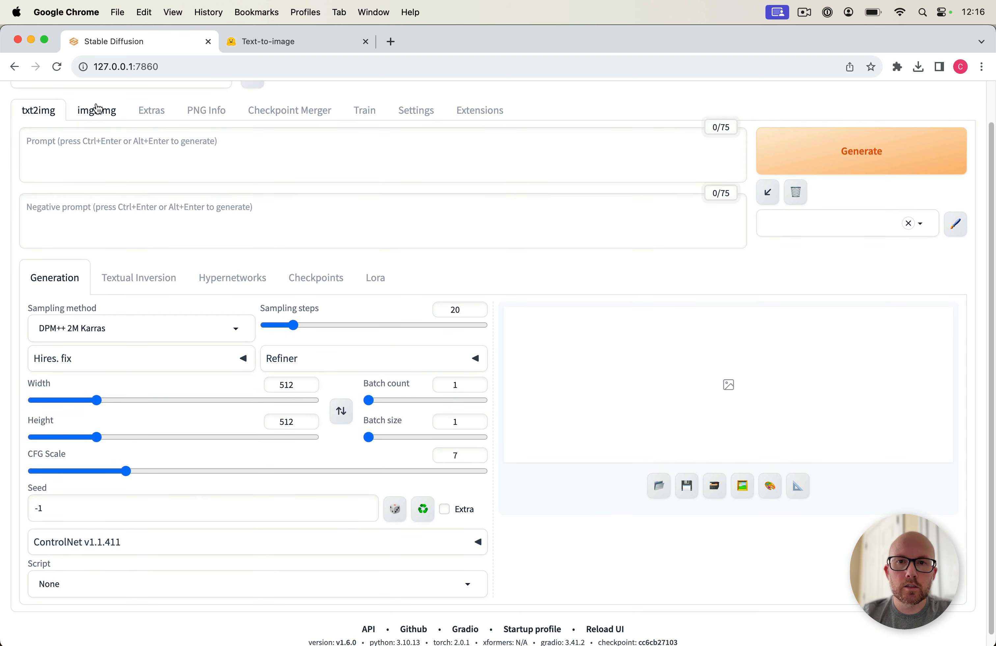
{"action": "left_click", "coordinate": [97, 110]}
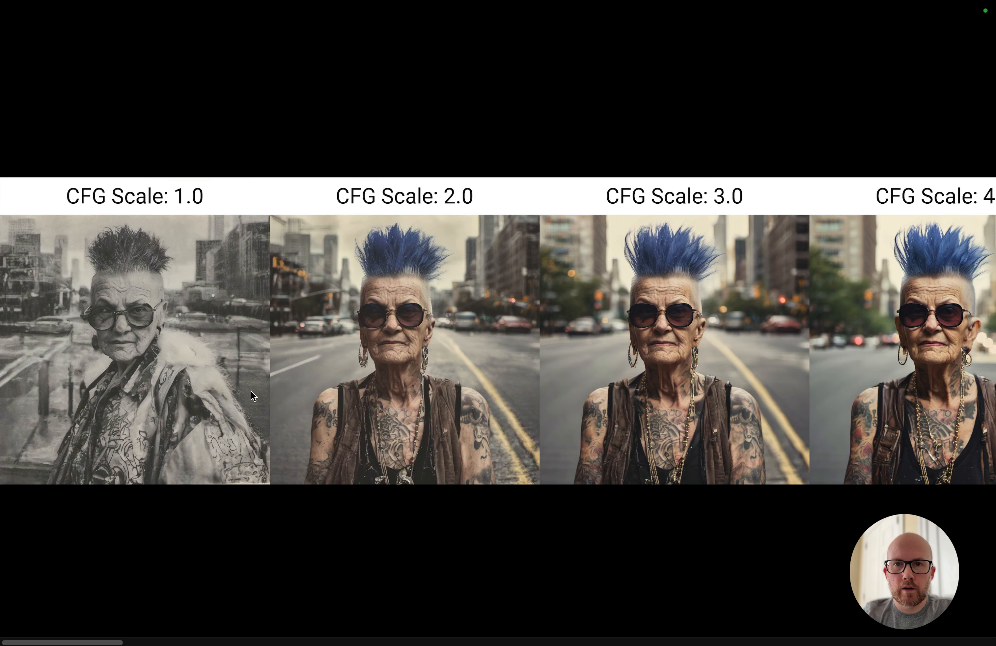
{"action": "mouse_move", "coordinate": [244, 431]}
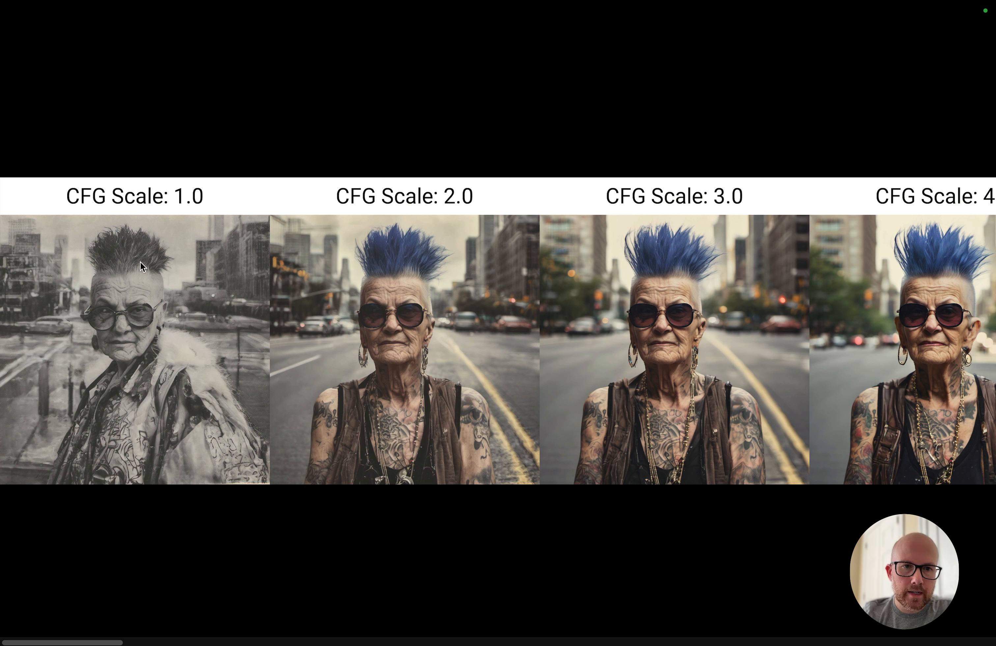
{"action": "mouse_move", "coordinate": [135, 333]}
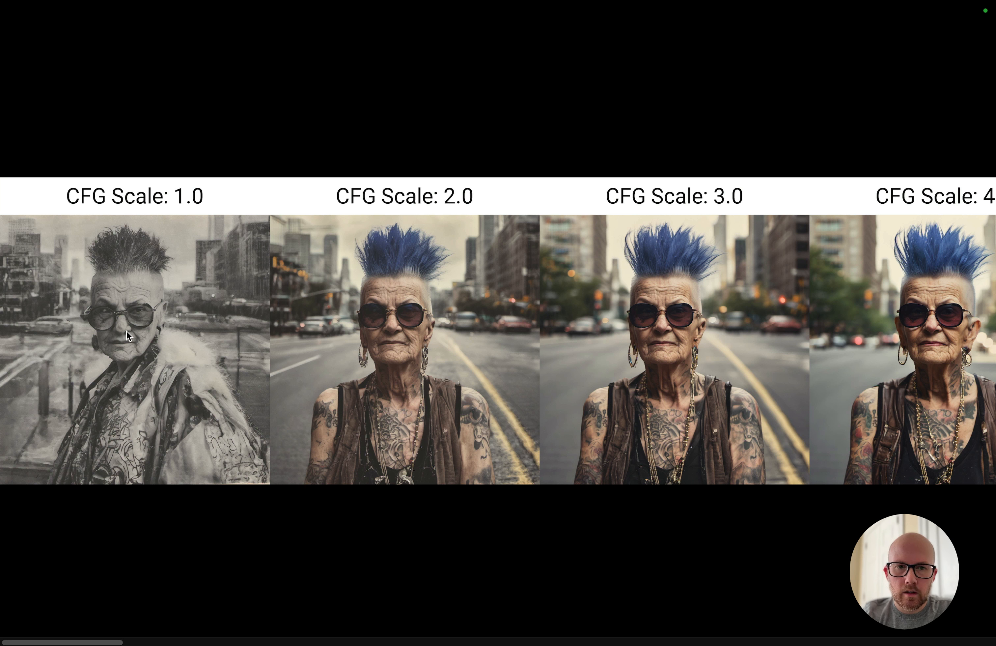
{"action": "mouse_move", "coordinate": [239, 267]}
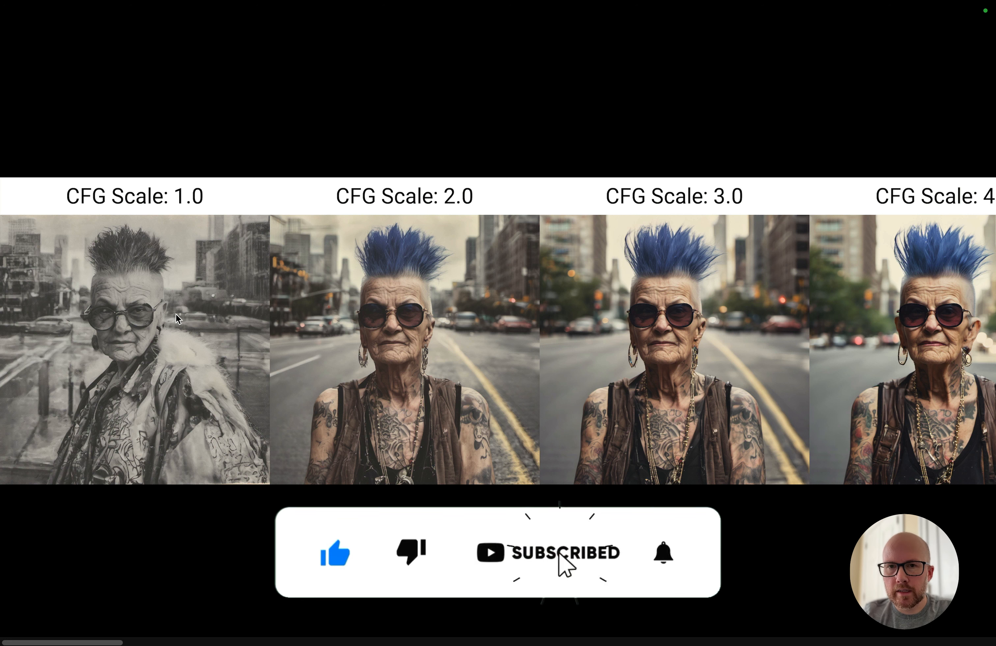
- View the blue-mohawk comparison strip from CFG Scale 1.0 through 10.0
{"action": "left_click", "coordinate": [662, 551]}
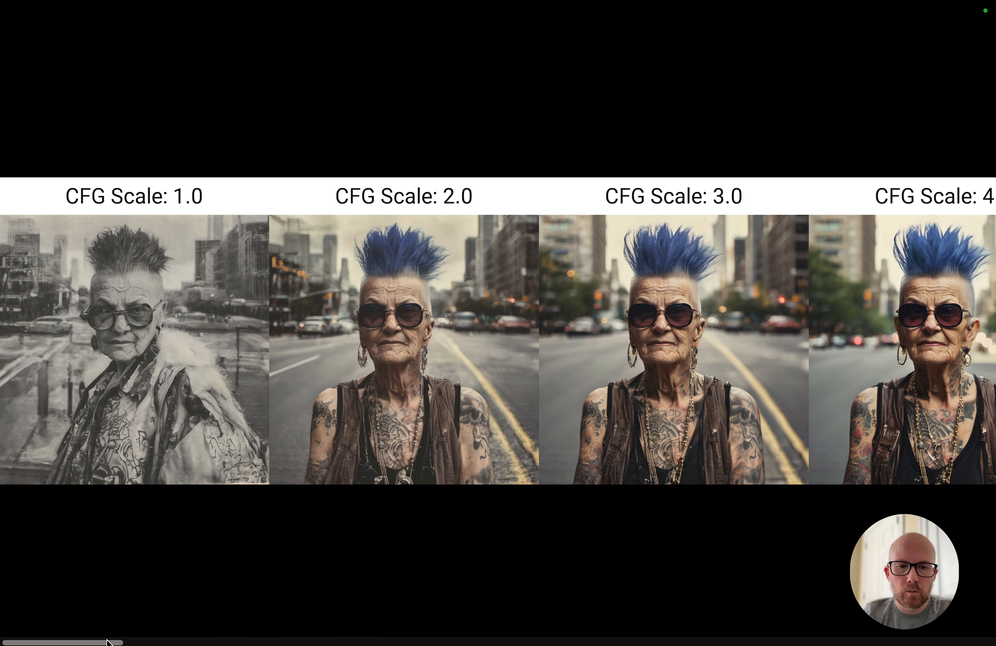
{"action": "scroll", "scroll_direction": "right", "scroll_amount": 3}
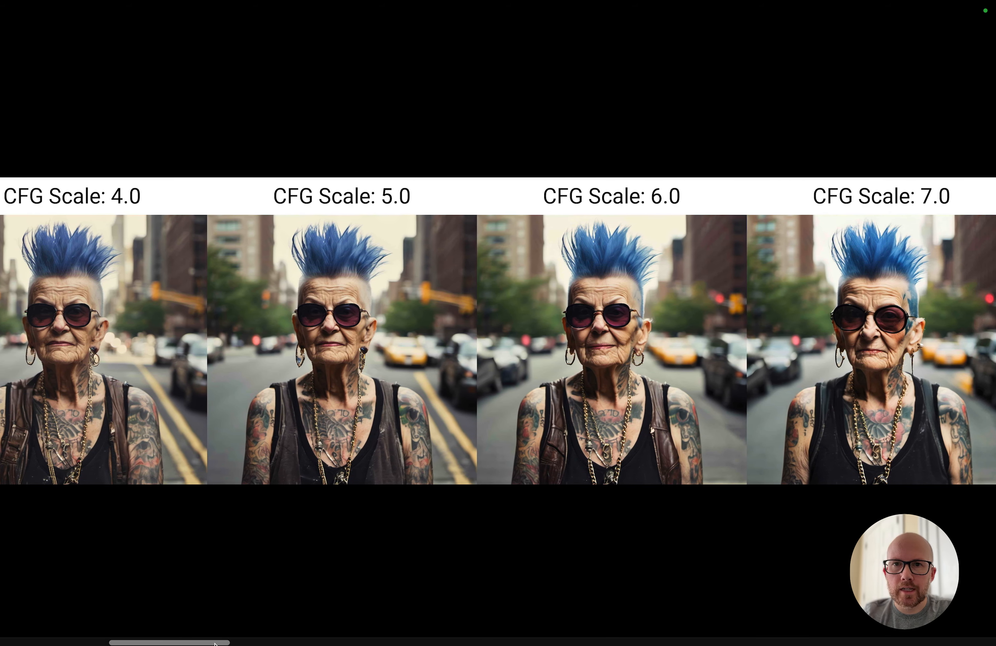
{"action": "left_click_drag", "start_coordinate": [159, 642], "coordinate": [223, 641]}
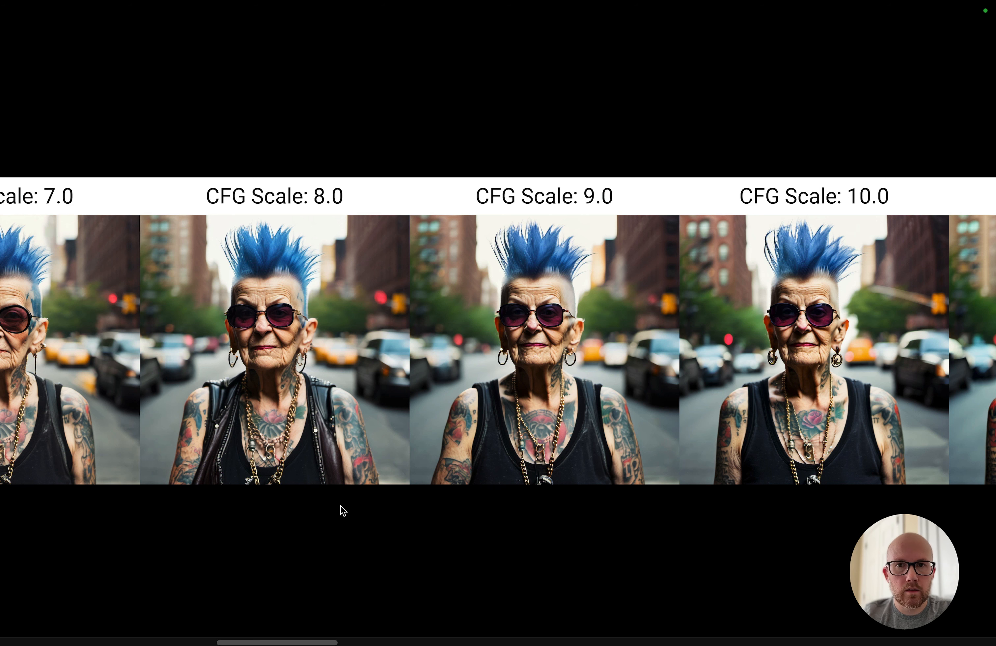
{"action": "left_click_drag", "start_coordinate": [279, 642], "coordinate": [305, 641]}
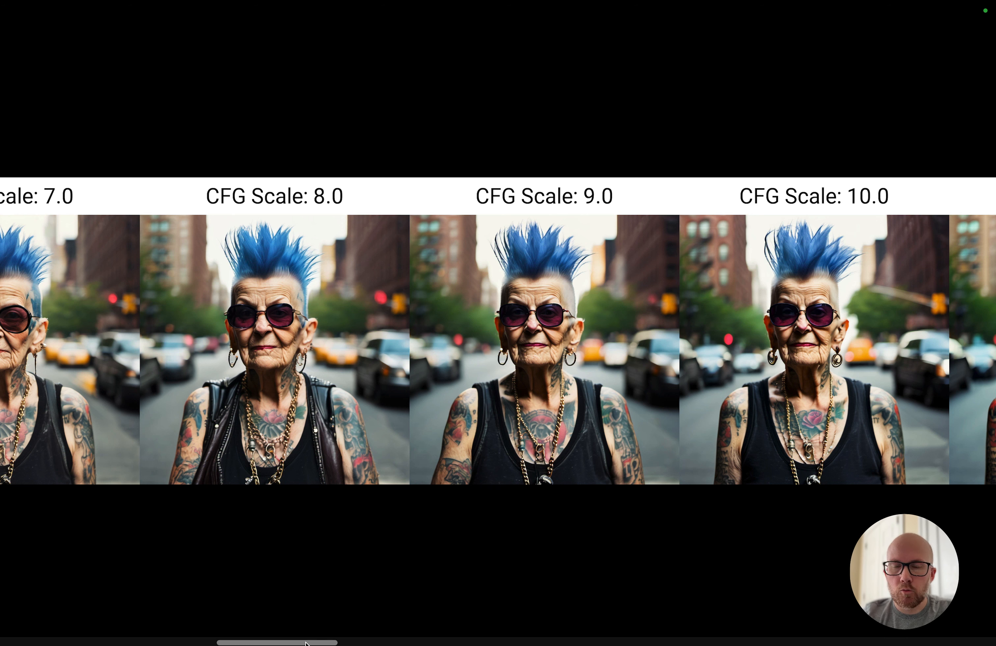
- Scroll the comparison strip through CFG Scale 12.0 up to the final 30.0 images
{"action": "left_click_drag", "start_coordinate": [292, 641], "coordinate": [382, 641]}
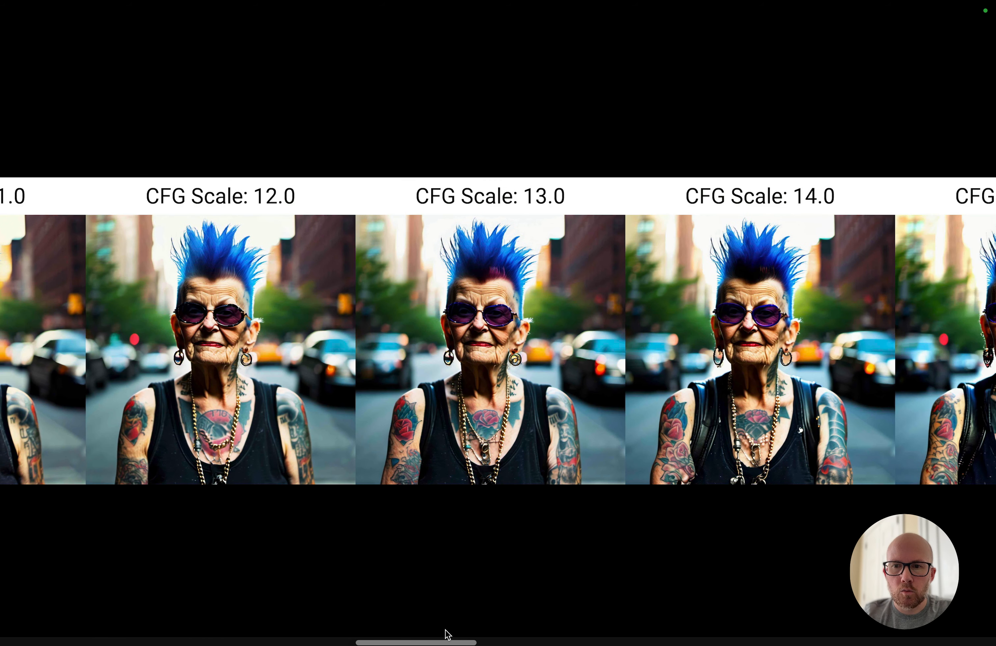
{"action": "scroll", "scroll_direction": "right", "scroll_amount": 3}
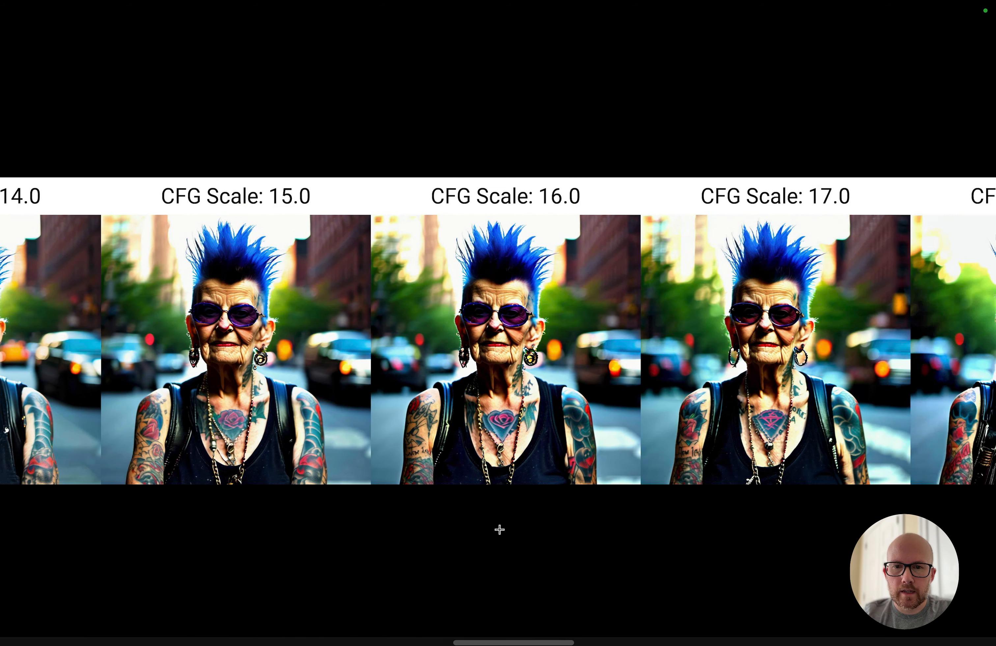
{"action": "scroll", "scroll_direction": "right", "scroll_amount": 3}
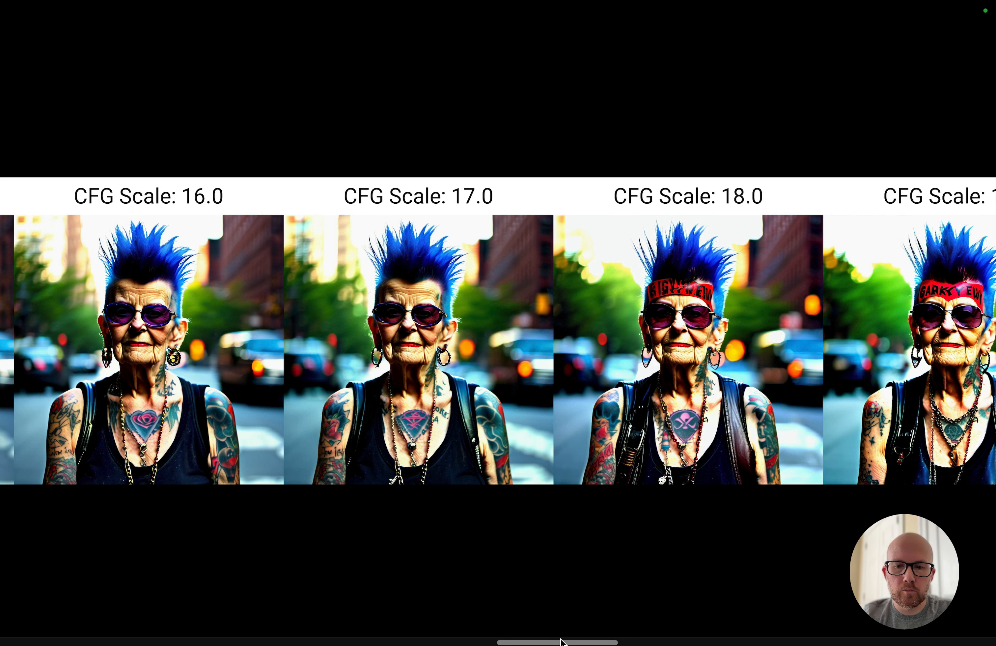
{"action": "scroll", "scroll_direction": "right", "scroll_amount": 3}
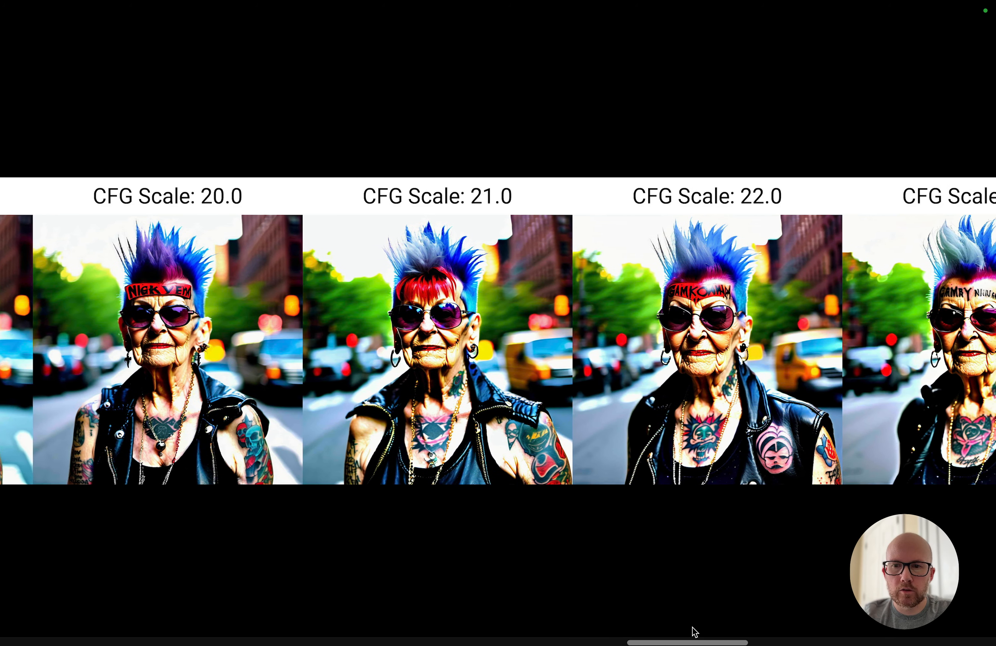
{"action": "scroll", "scroll_direction": "right", "scroll_amount": 3}
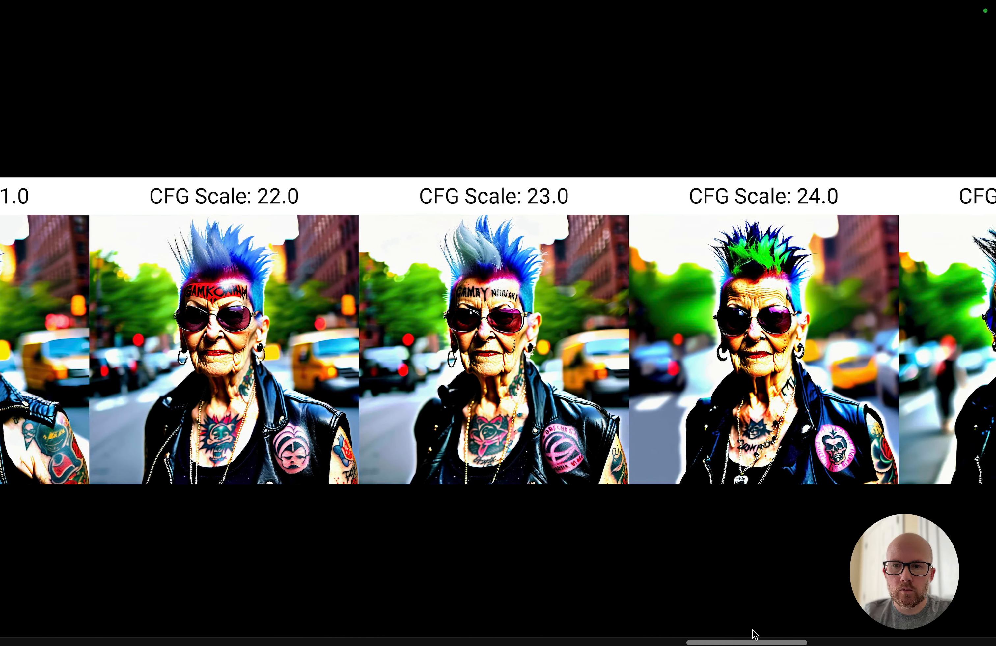
{"action": "scroll", "scroll_direction": "right", "scroll_amount": 3}
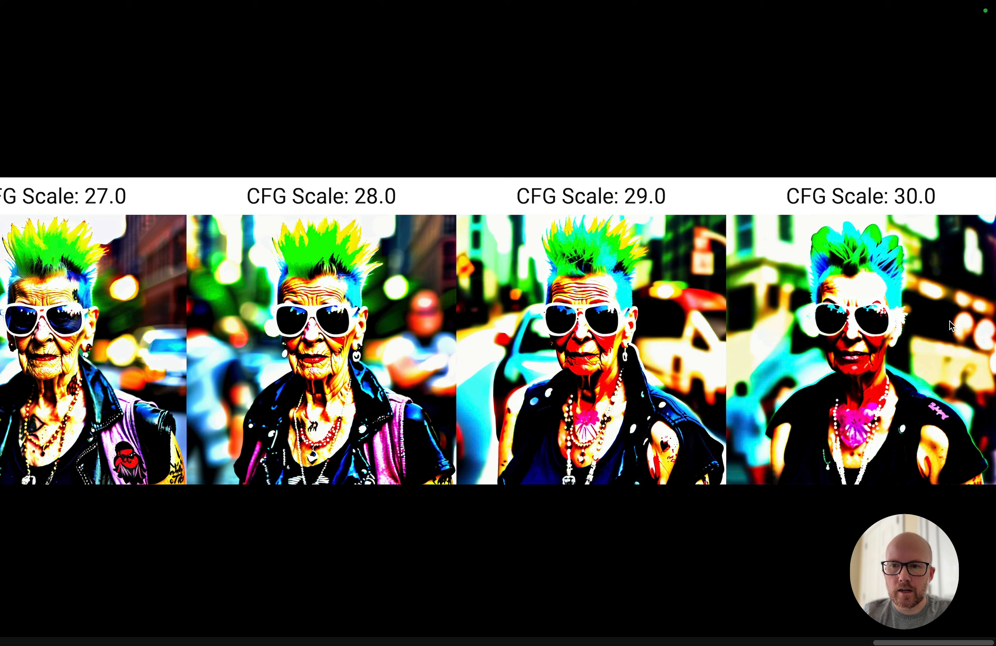
{"action": "mouse_move", "coordinate": [879, 326]}
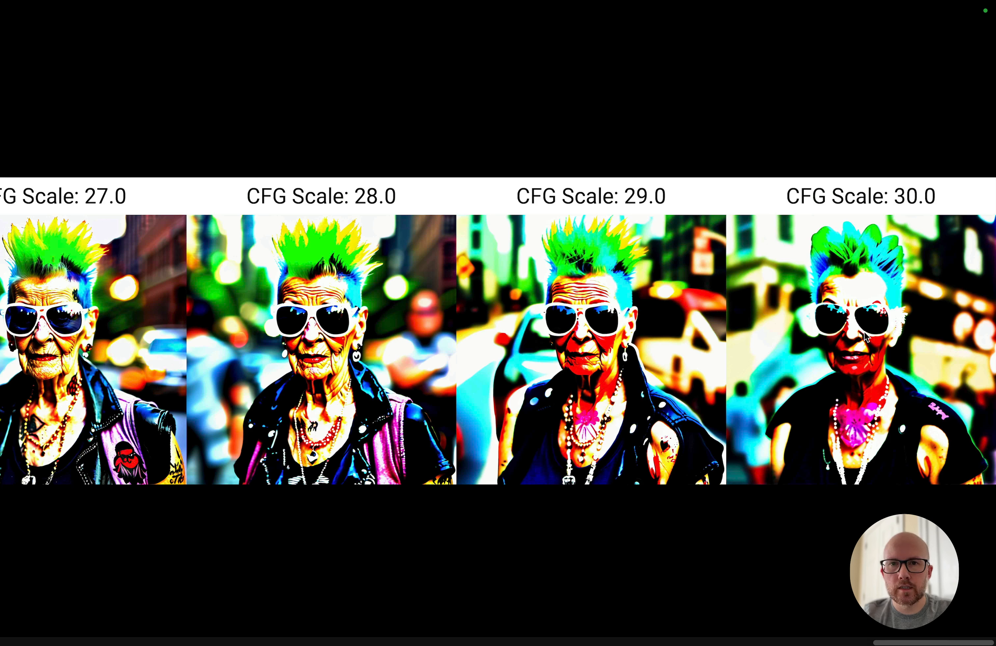
{"action": "mouse_move", "coordinate": [668, 432]}
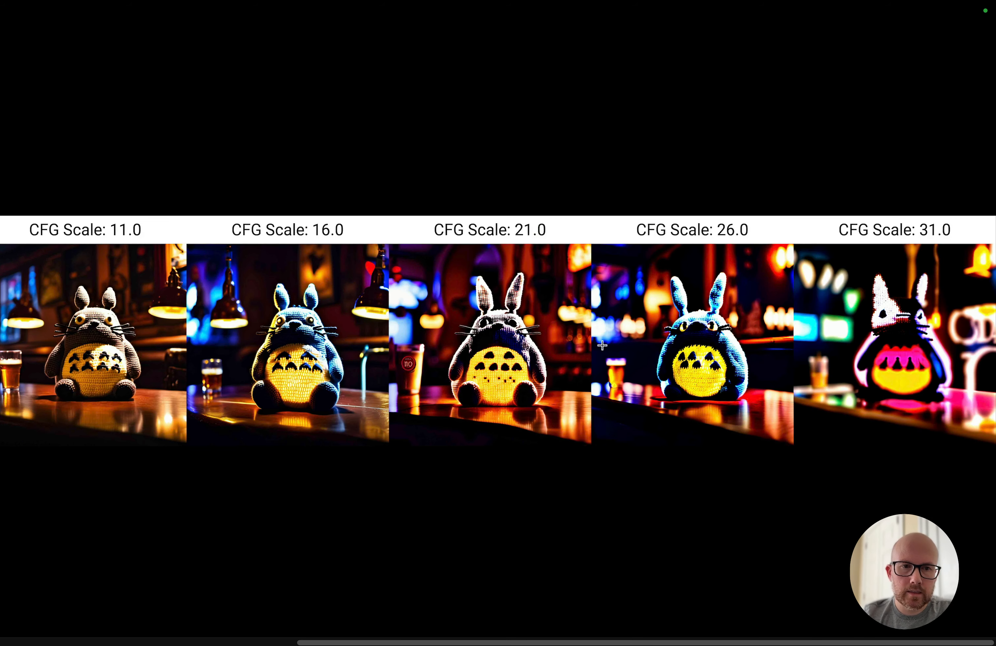
{"action": "mouse_move", "coordinate": [454, 637]}
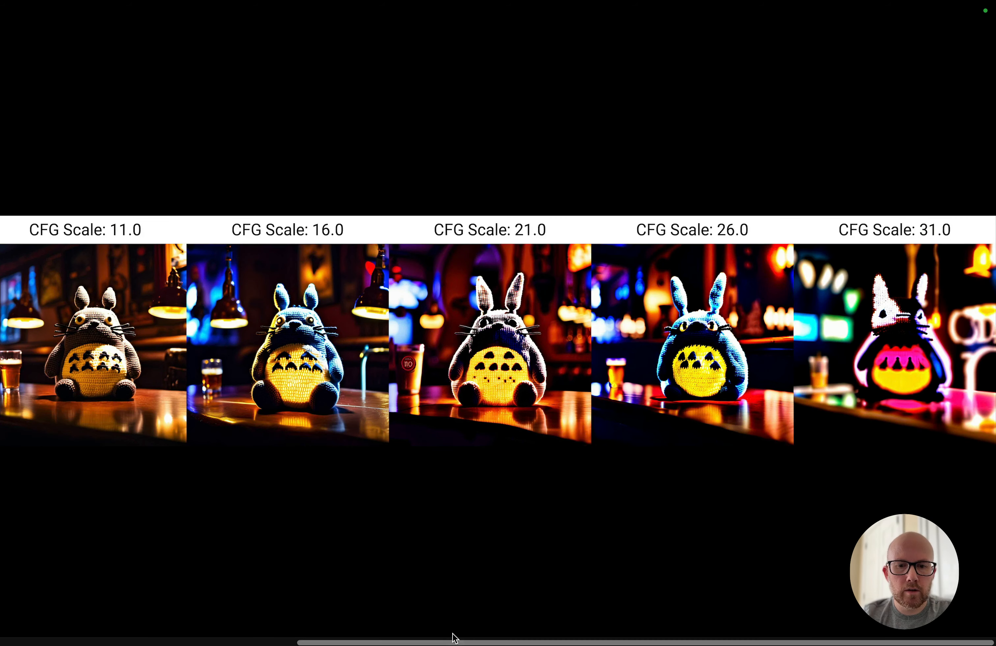
- Scroll the crocheted creature grid right to reveal the CFG Scale 26.0 and 31.0 columns
{"action": "left_click_drag", "start_coordinate": [458, 637], "coordinate": [127, 636]}
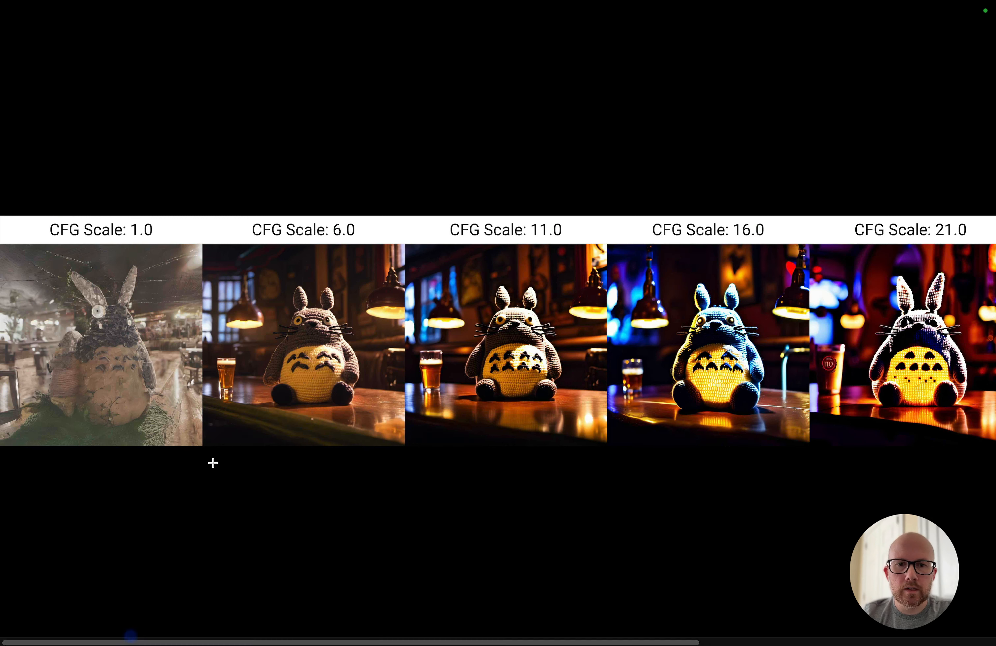
{"action": "mouse_move", "coordinate": [194, 326]}
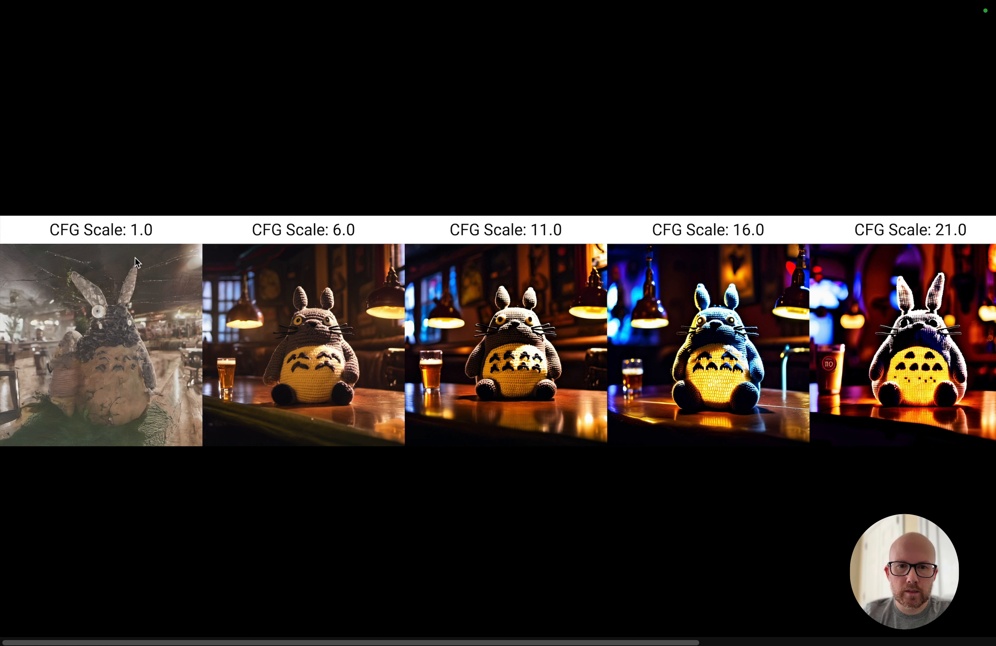
{"action": "mouse_move", "coordinate": [287, 413]}
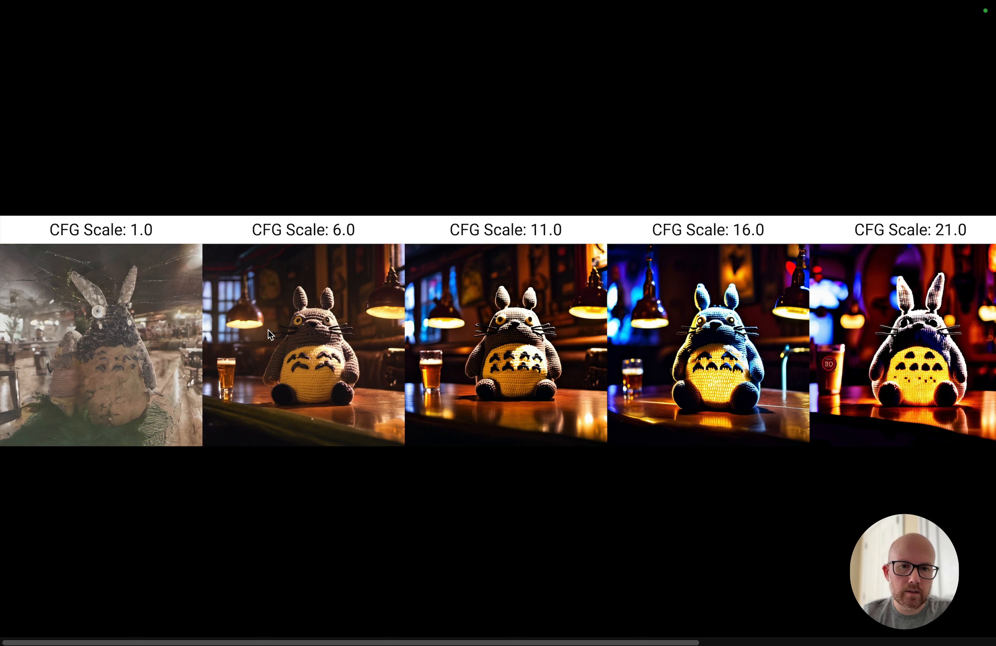
{"action": "mouse_move", "coordinate": [305, 369]}
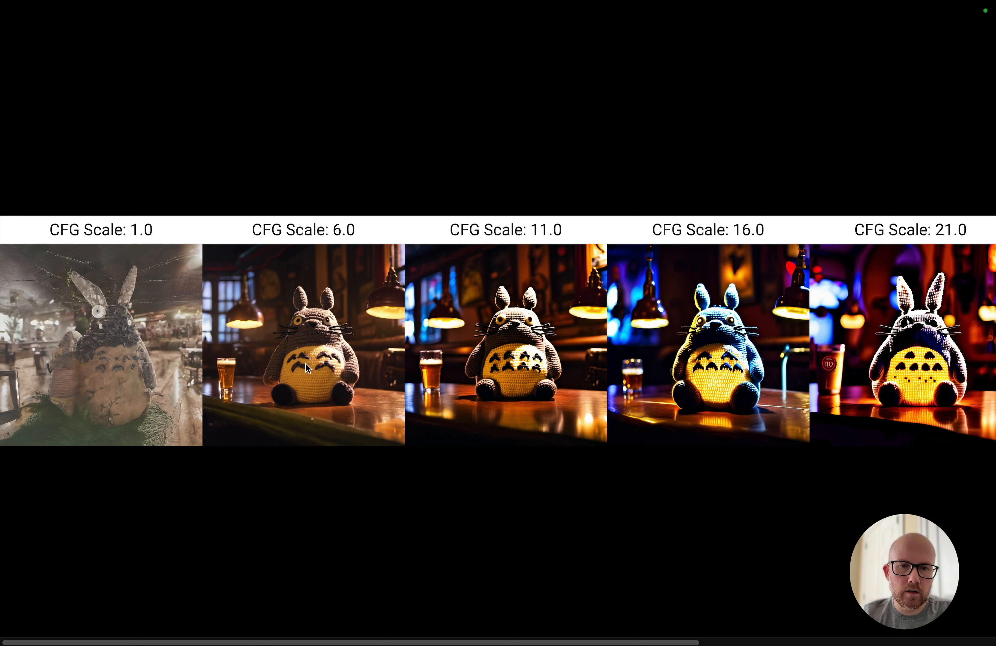
{"action": "mouse_move", "coordinate": [323, 381]}
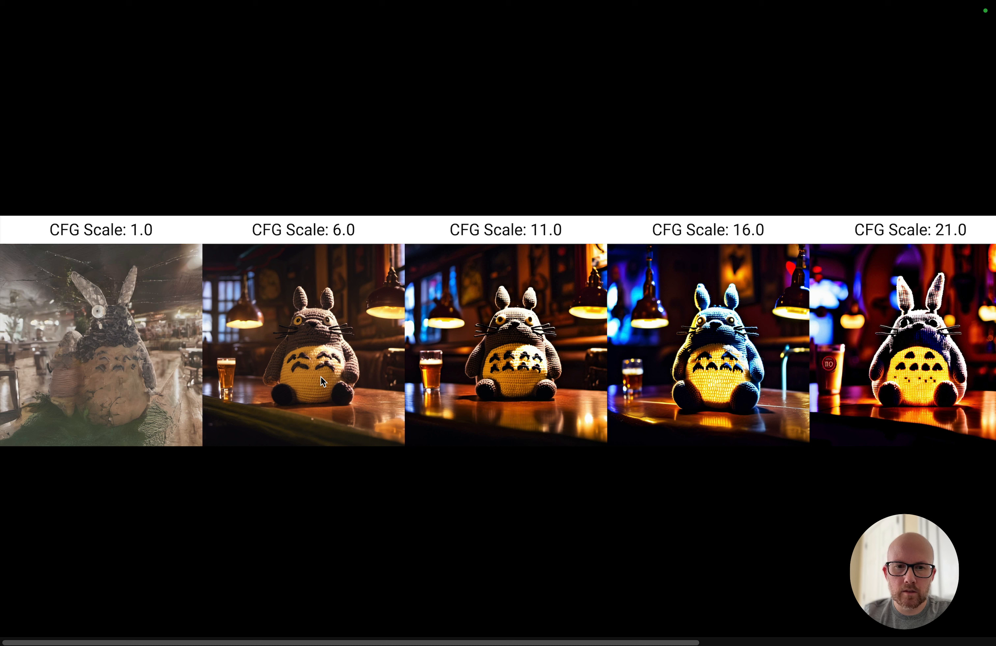
{"action": "mouse_move", "coordinate": [286, 370]}
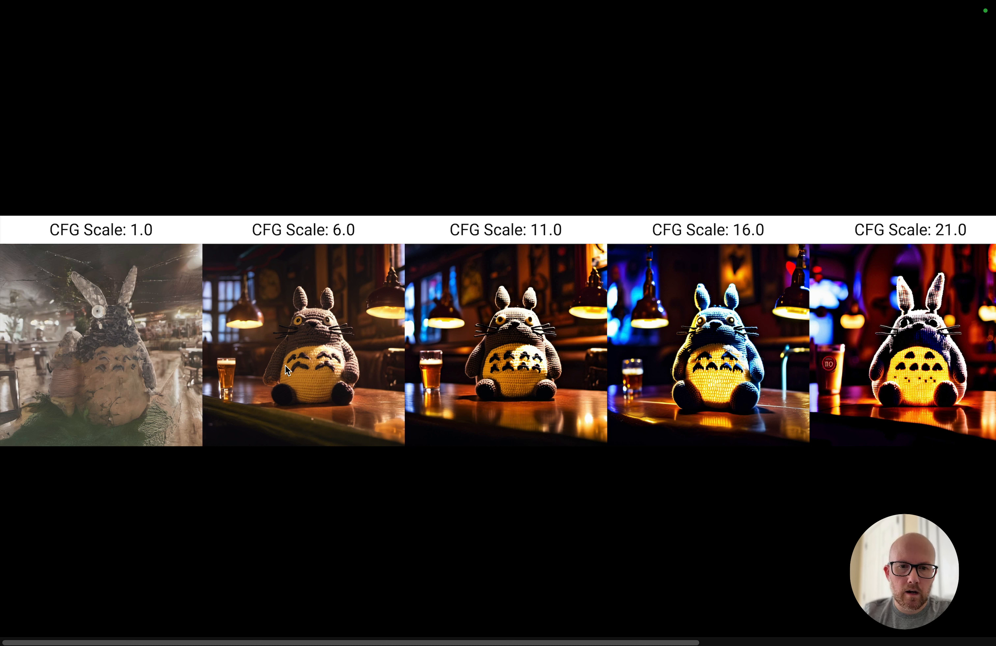
{"action": "mouse_move", "coordinate": [258, 370]}
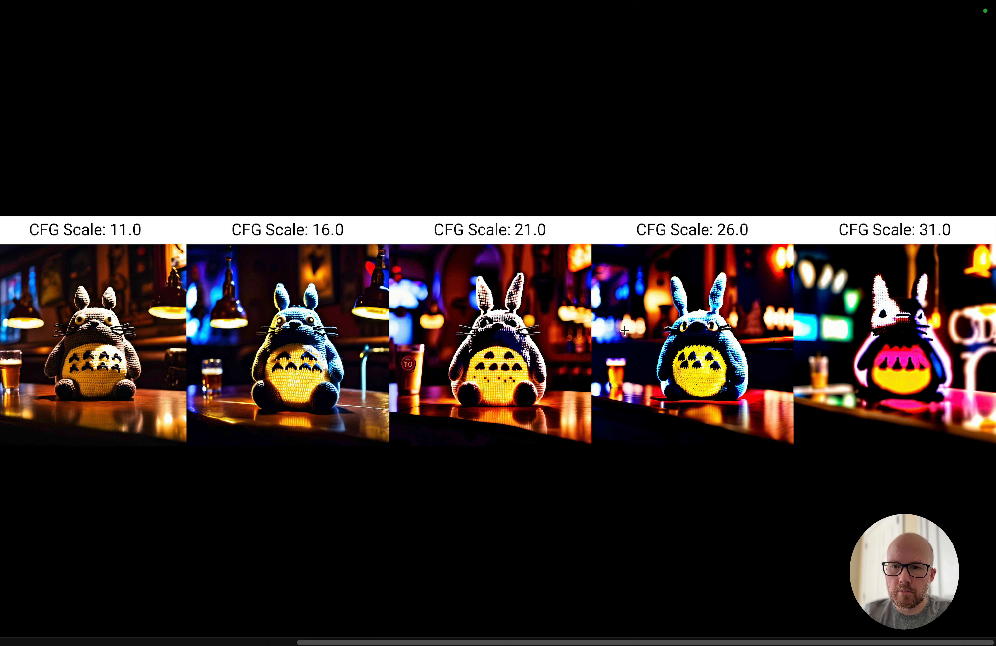
{"action": "mouse_move", "coordinate": [845, 329]}
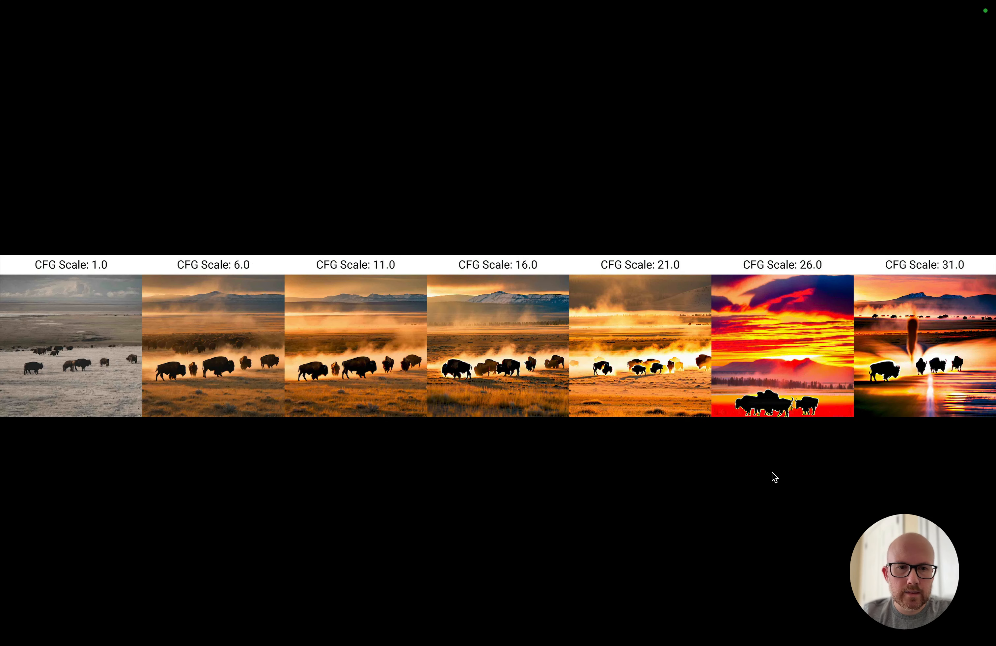
{"action": "mouse_move", "coordinate": [764, 472]}
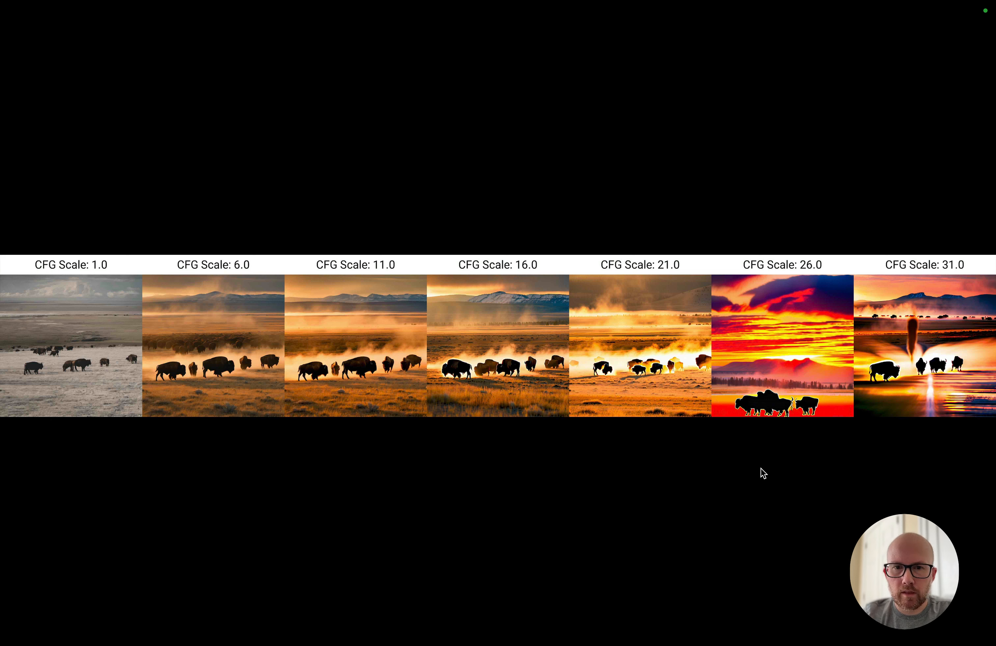
{"action": "mouse_move", "coordinate": [338, 404]}
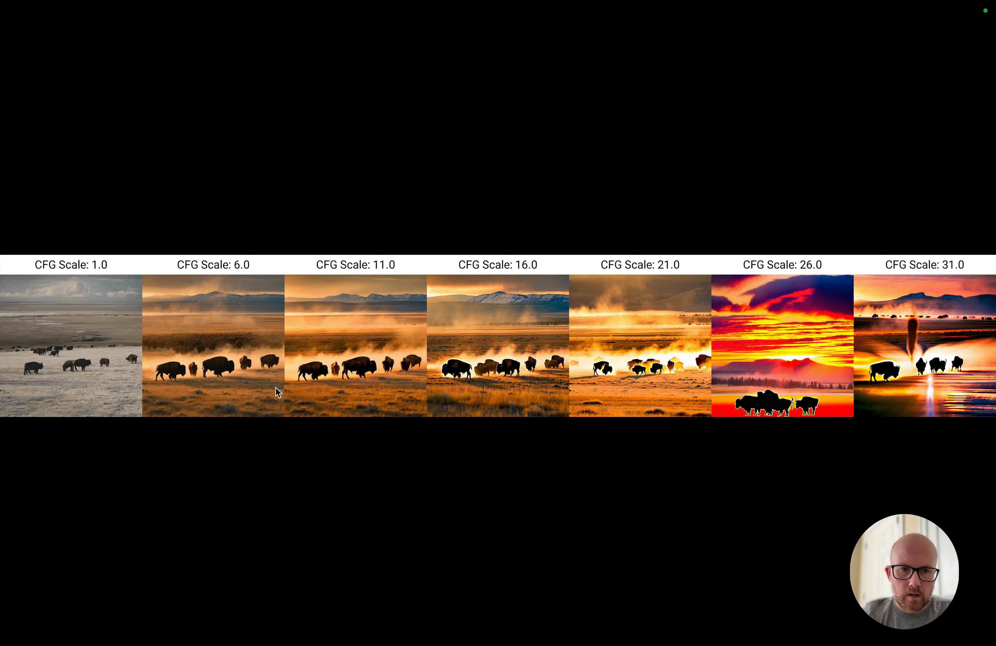
{"action": "mouse_move", "coordinate": [67, 377]}
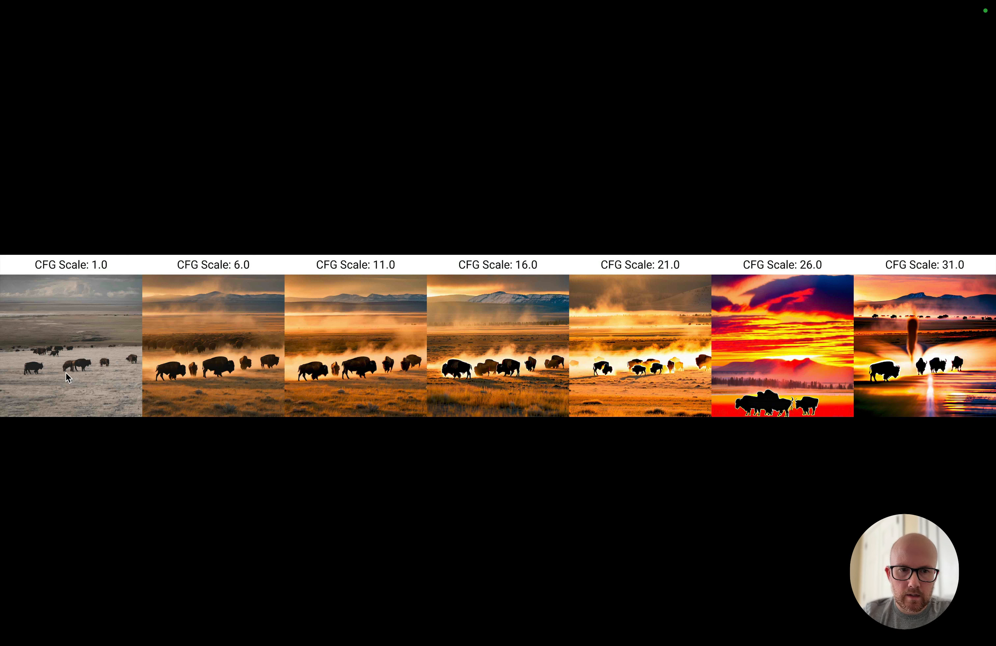
{"action": "mouse_move", "coordinate": [81, 316]}
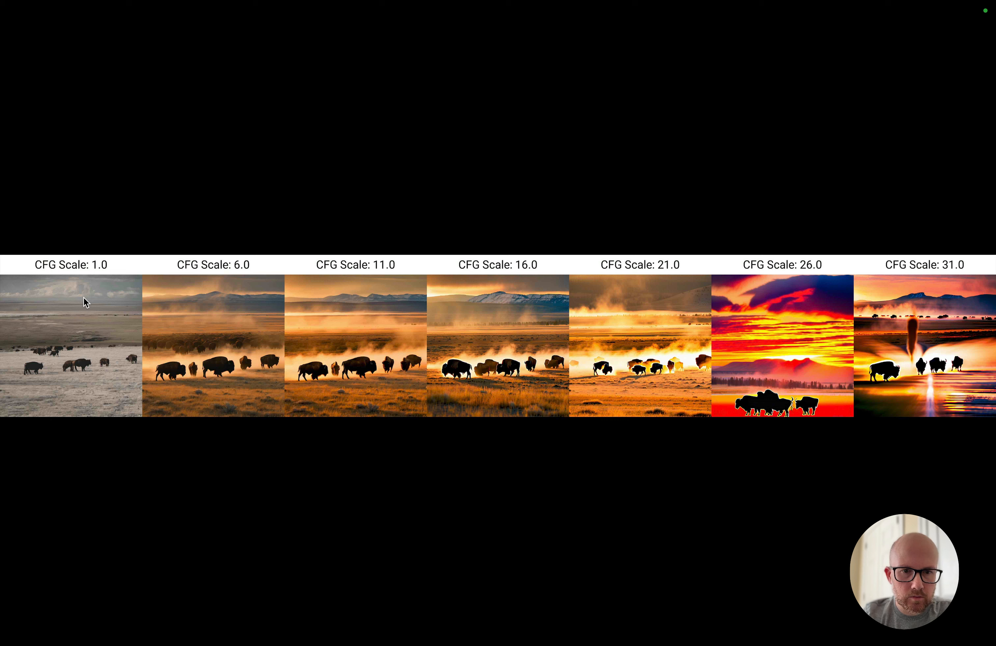
{"action": "mouse_move", "coordinate": [86, 343]}
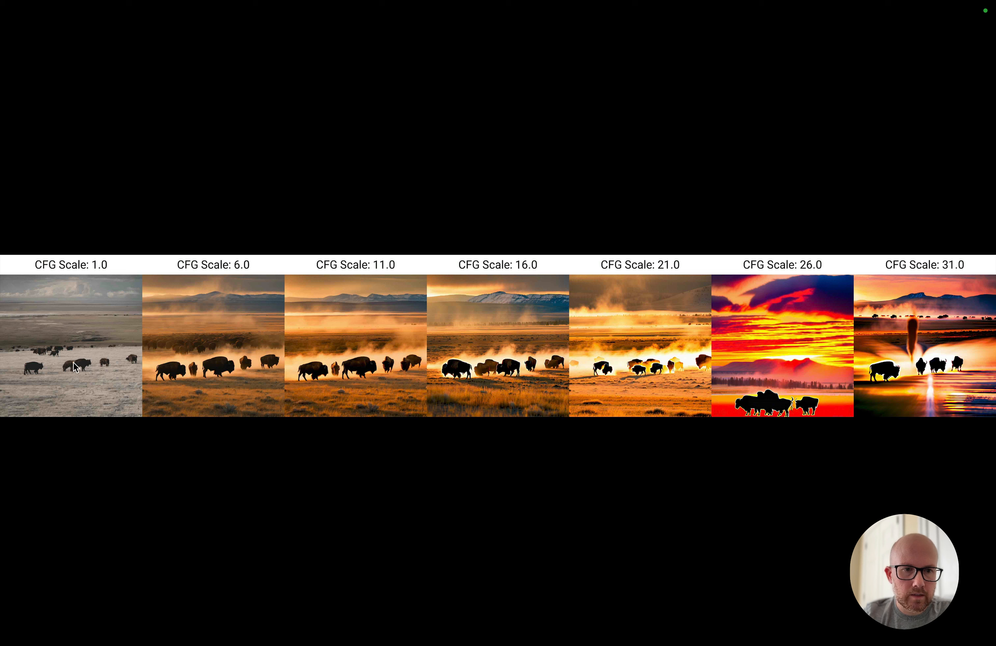
{"action": "mouse_move", "coordinate": [62, 342]}
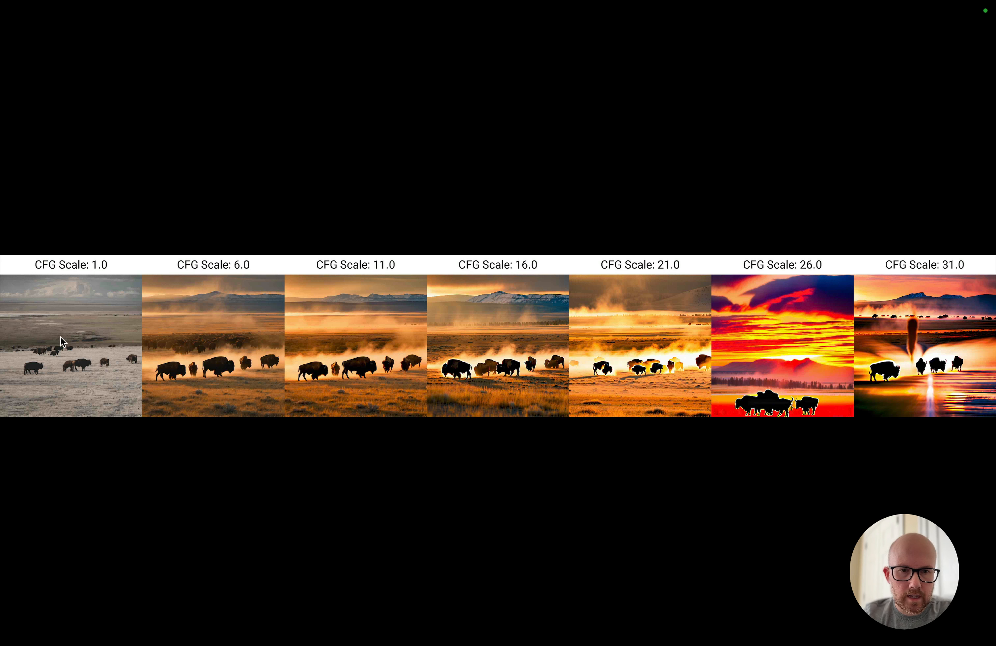
{"action": "mouse_move", "coordinate": [222, 351]}
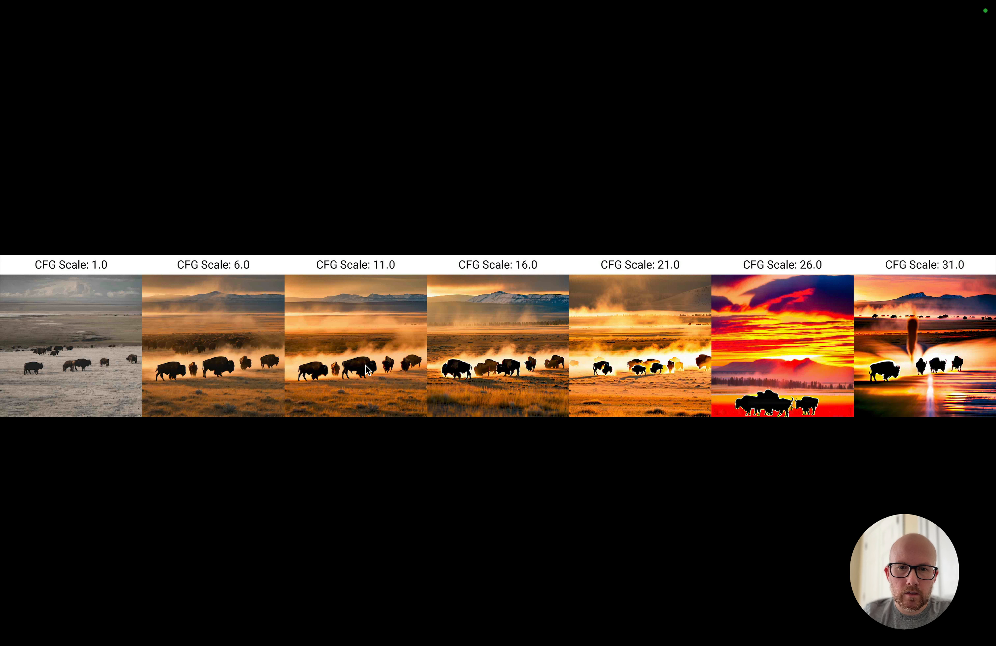
{"action": "mouse_move", "coordinate": [499, 359]}
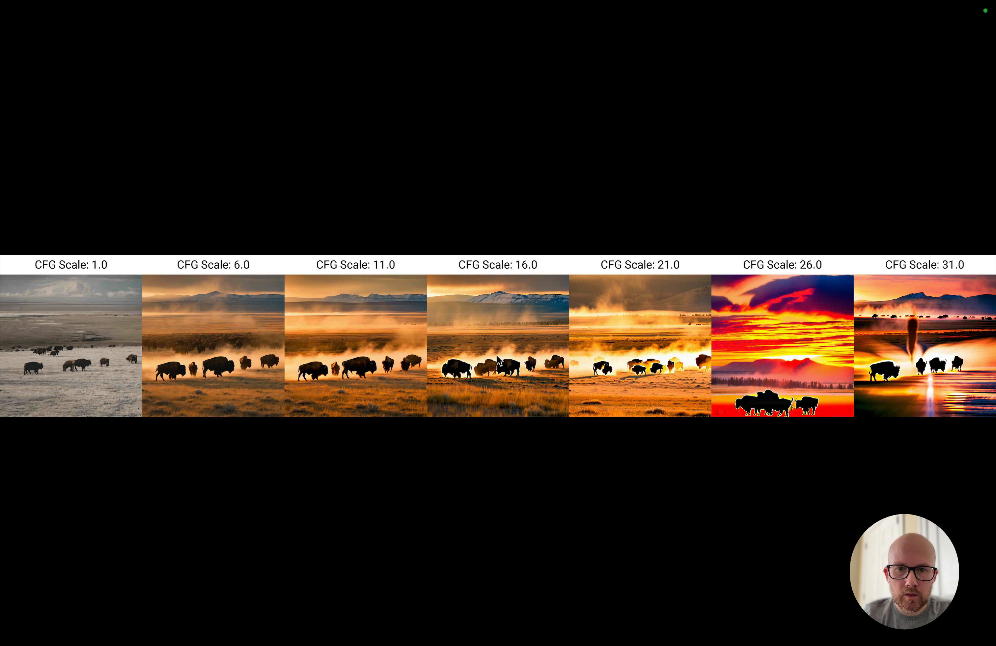
{"action": "mouse_move", "coordinate": [479, 381]}
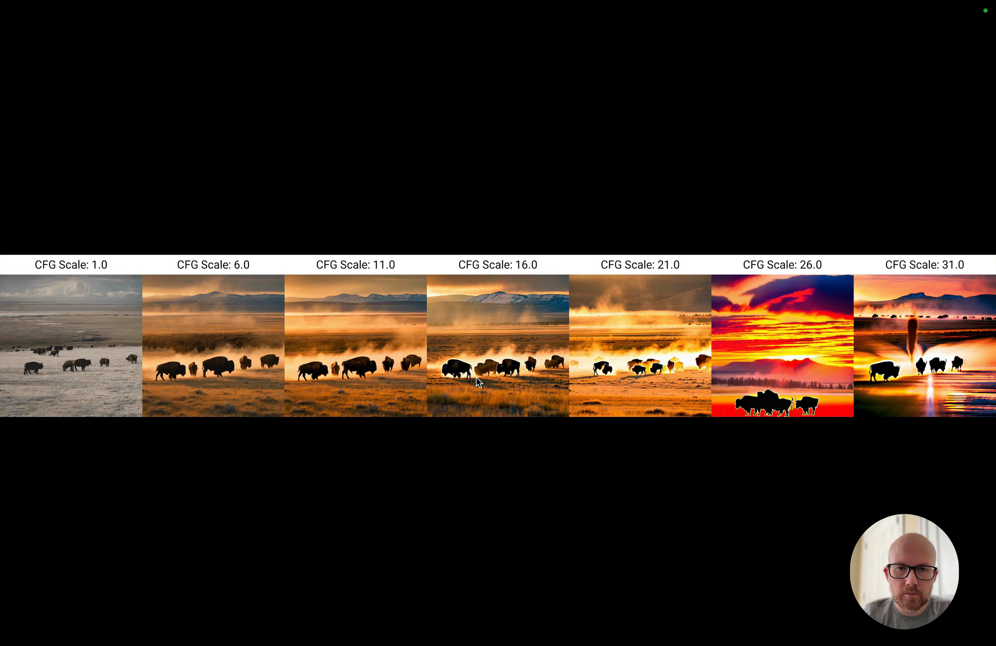
{"action": "mouse_move", "coordinate": [477, 379]}
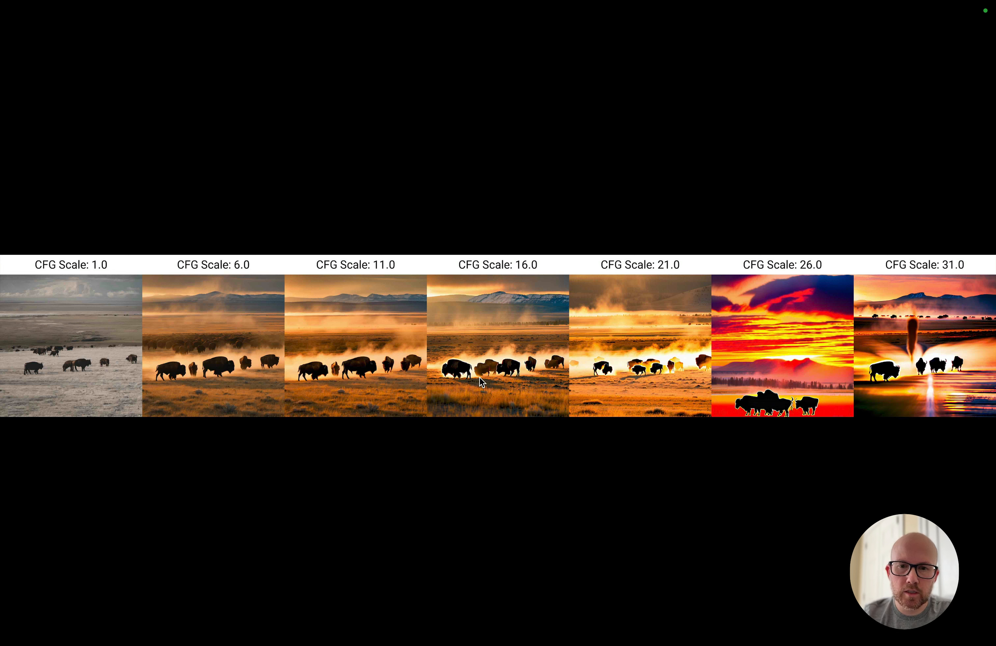
{"action": "mouse_move", "coordinate": [481, 362]}
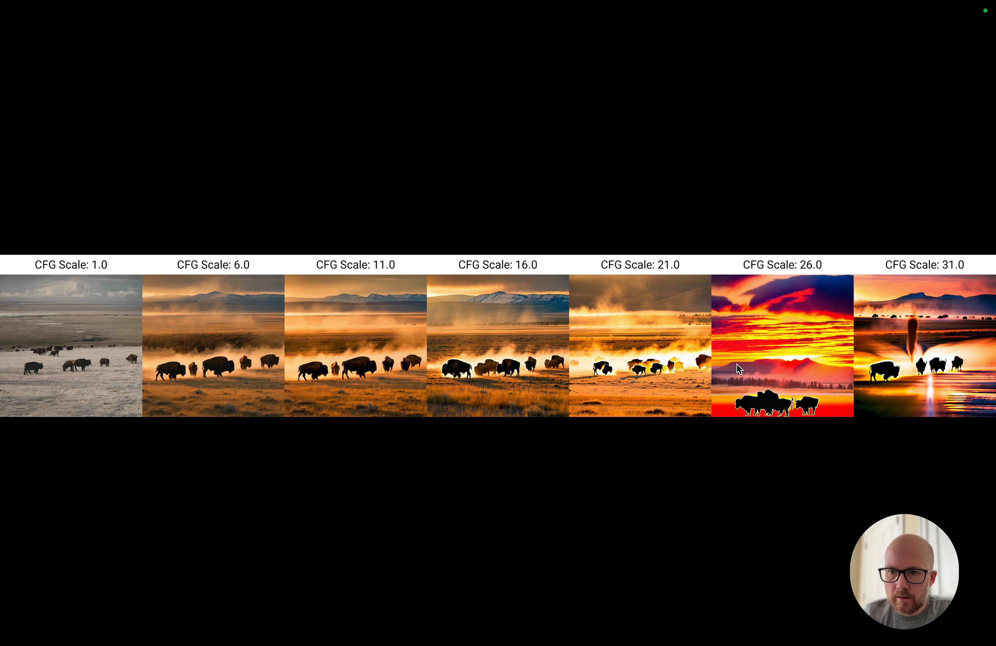
{"action": "mouse_move", "coordinate": [769, 362]}
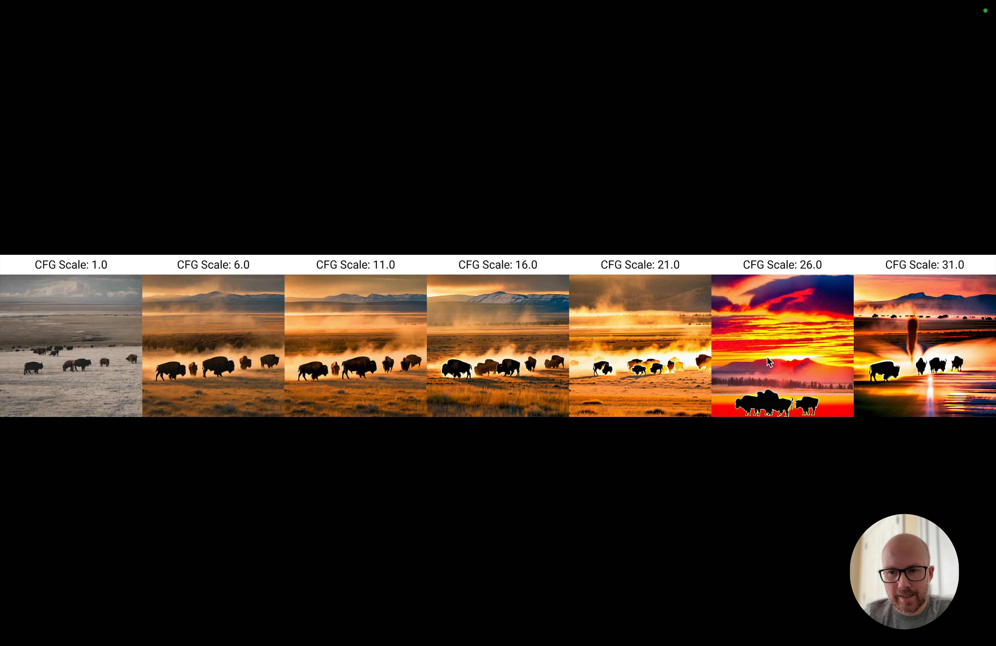
{"action": "mouse_move", "coordinate": [943, 359]}
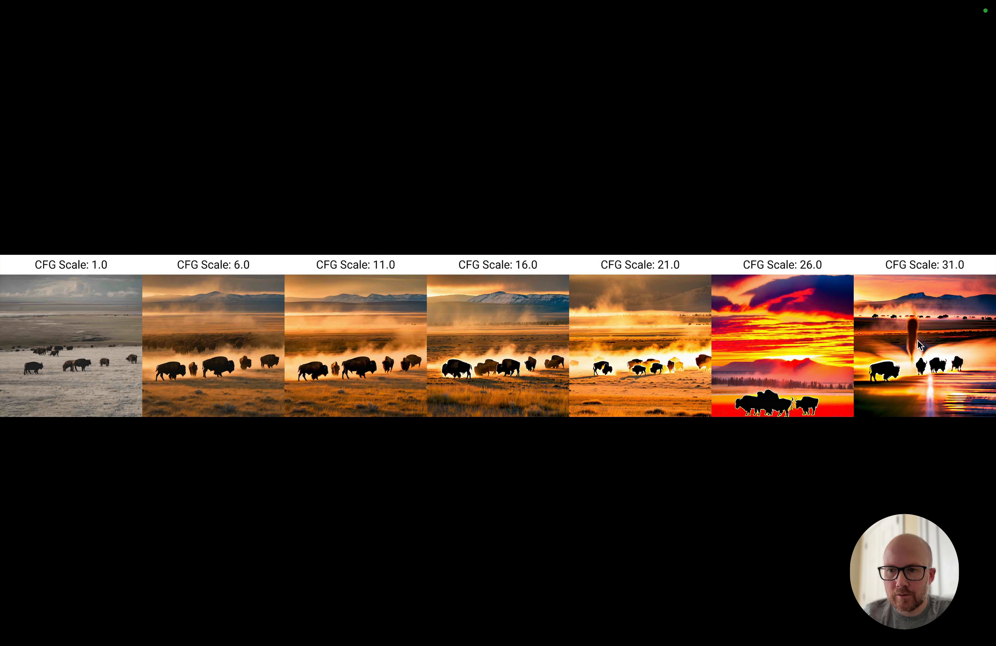
{"action": "mouse_move", "coordinate": [946, 410]}
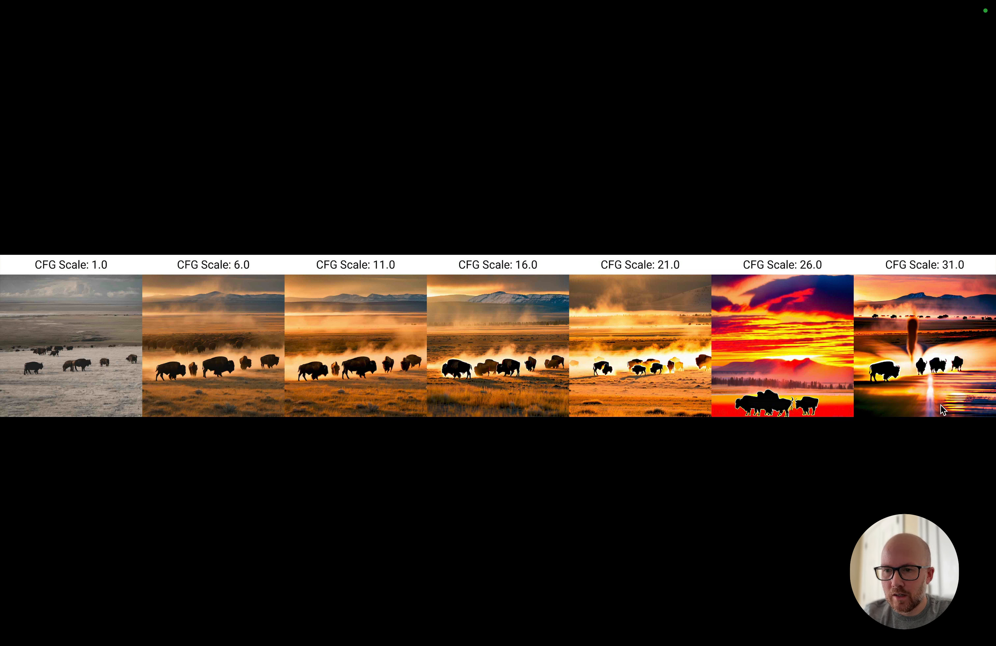
{"action": "mouse_move", "coordinate": [928, 394]}
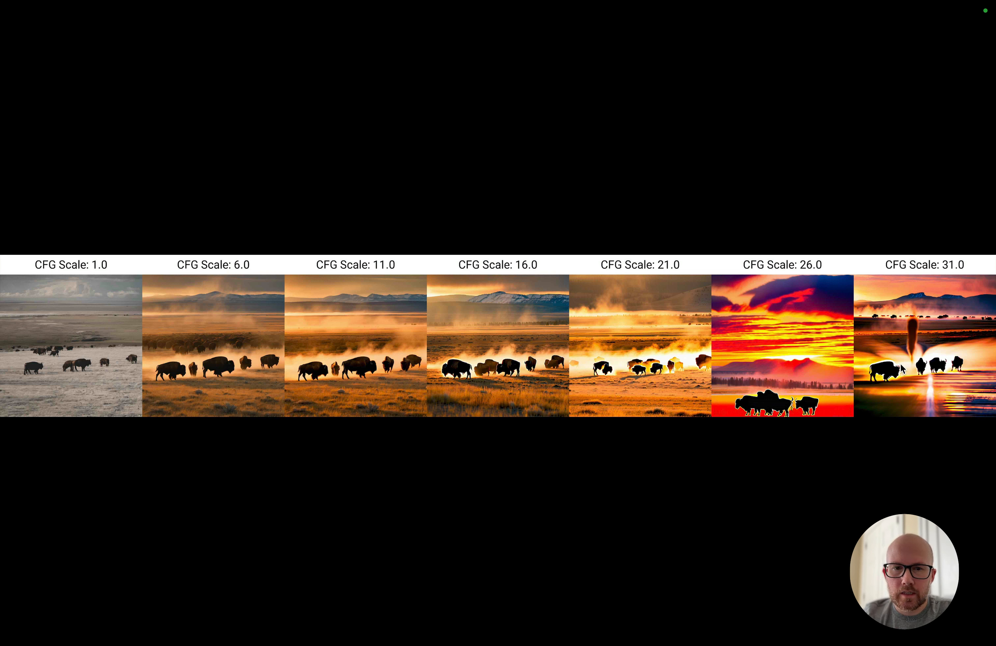
{"action": "mouse_move", "coordinate": [893, 367]}
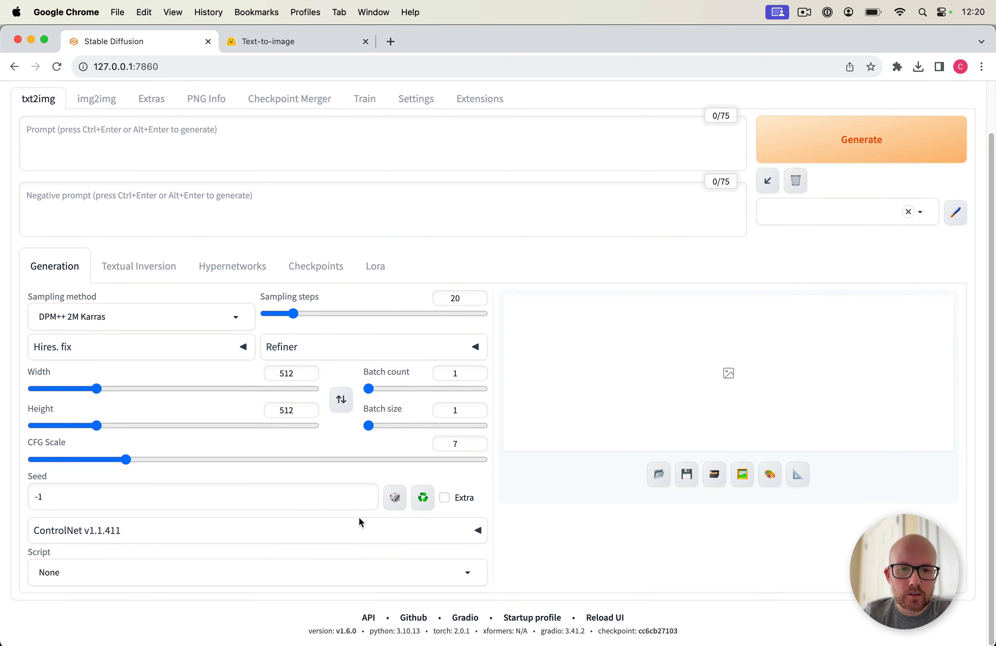
- Choose the X/Y/Z plot script with CFG Scale as the X axis type
{"action": "left_click", "coordinate": [257, 572]}
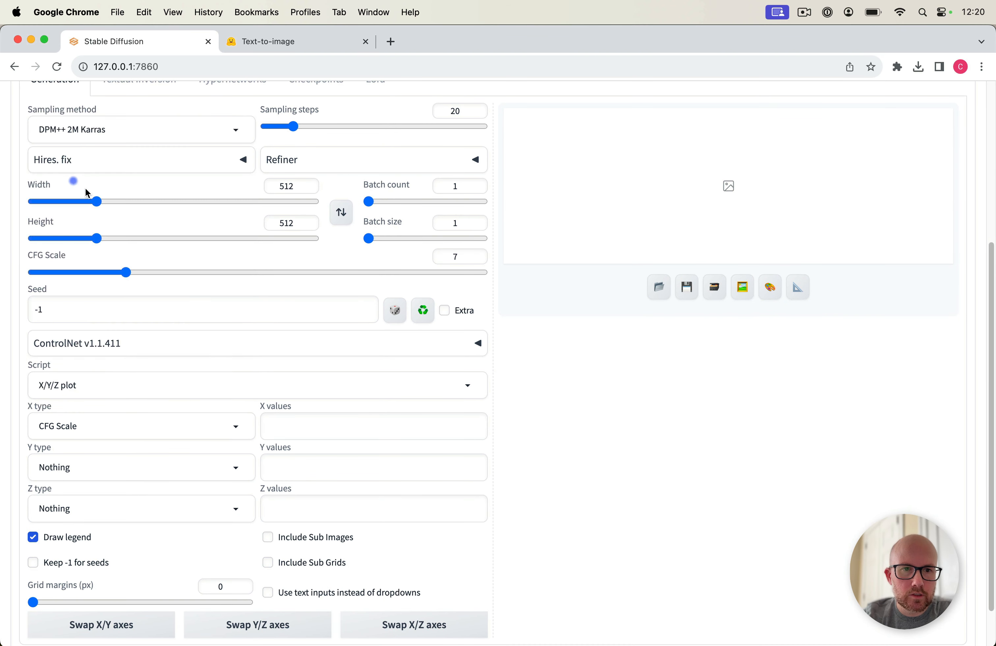
- Enter 6-12 as the CFG Scale X values
{"action": "type", "text": "6"}
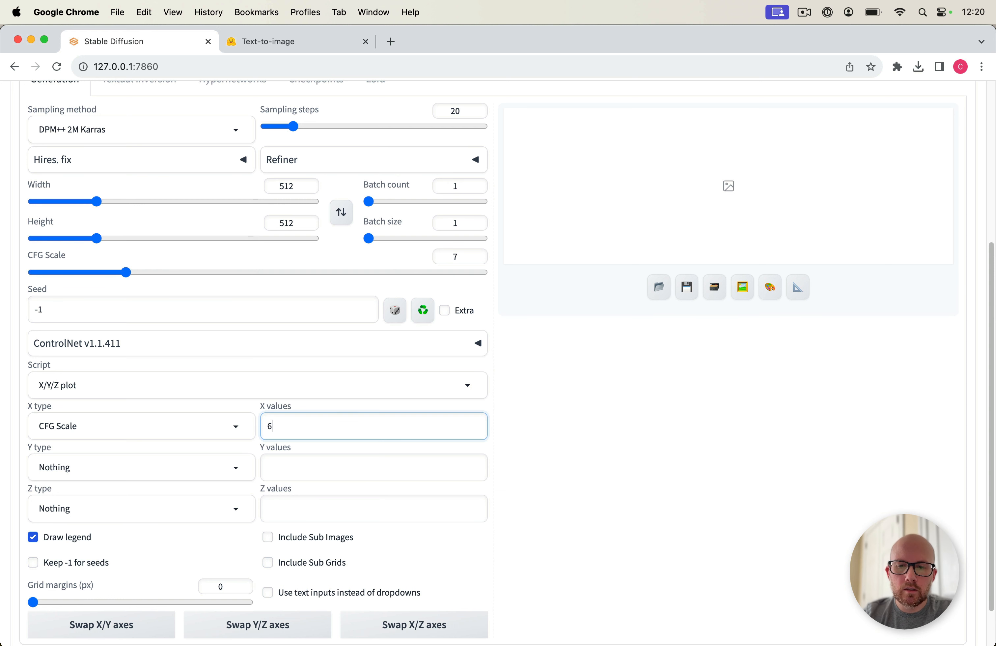
{"action": "type", "text": "-12"}
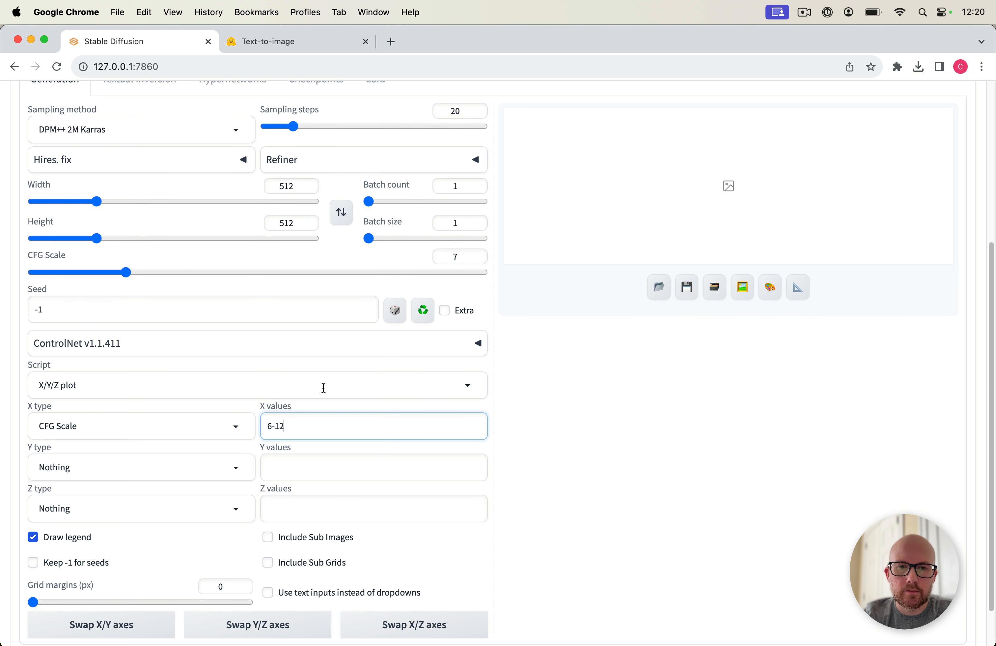
{"action": "mouse_move", "coordinate": [335, 438]}
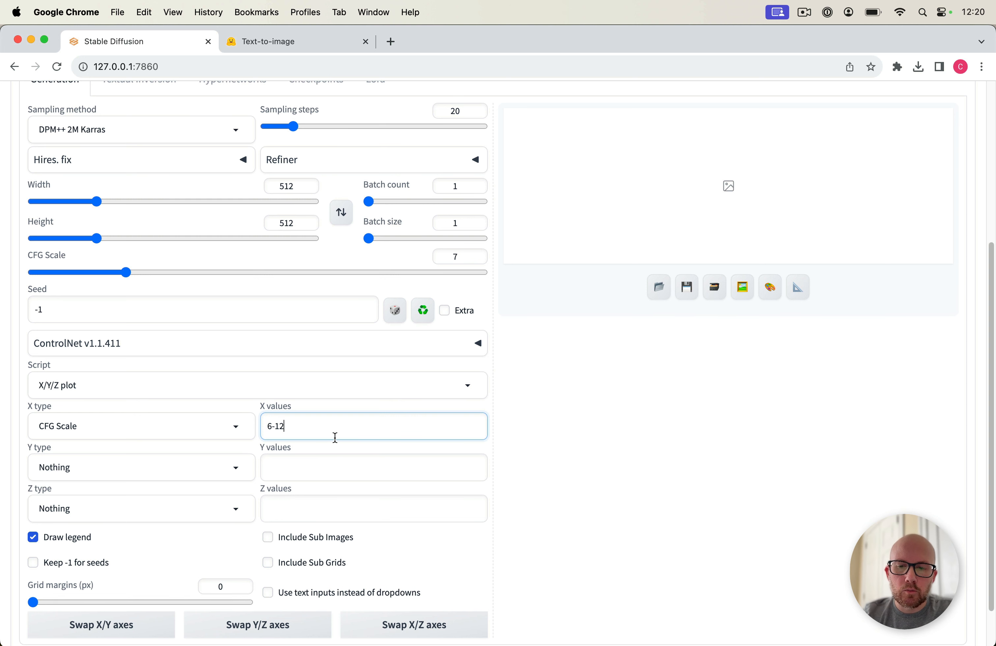
- Replace the X values with 1-30 (+5) for CFG Scale
{"action": "type", "text": "1"}
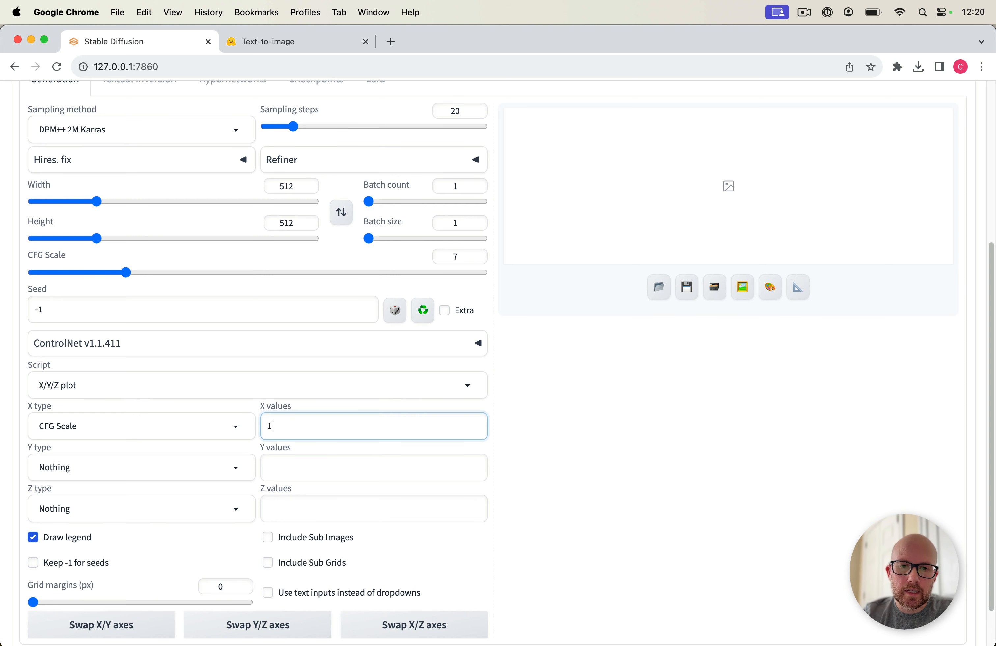
{"action": "type", "text": "-30 ("}
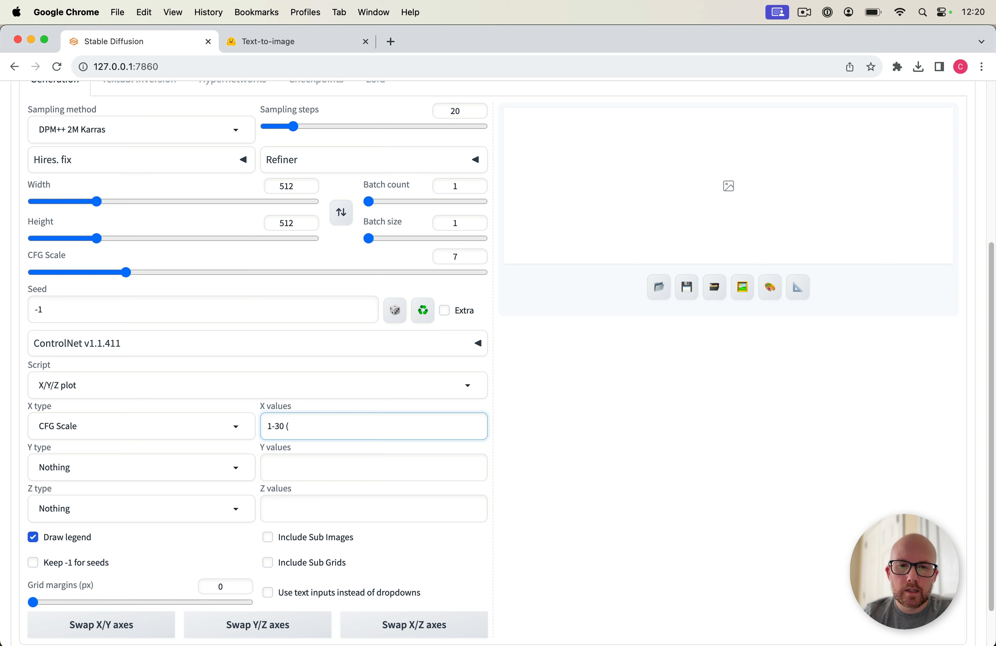
{"action": "type", "text": "+5)"}
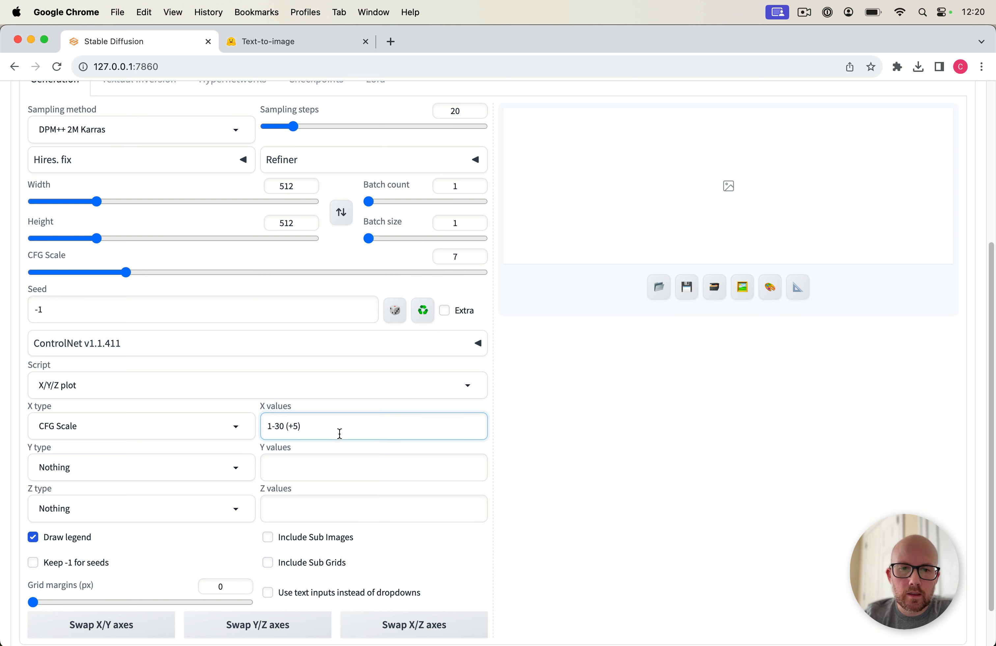
{"action": "mouse_move", "coordinate": [312, 425]}
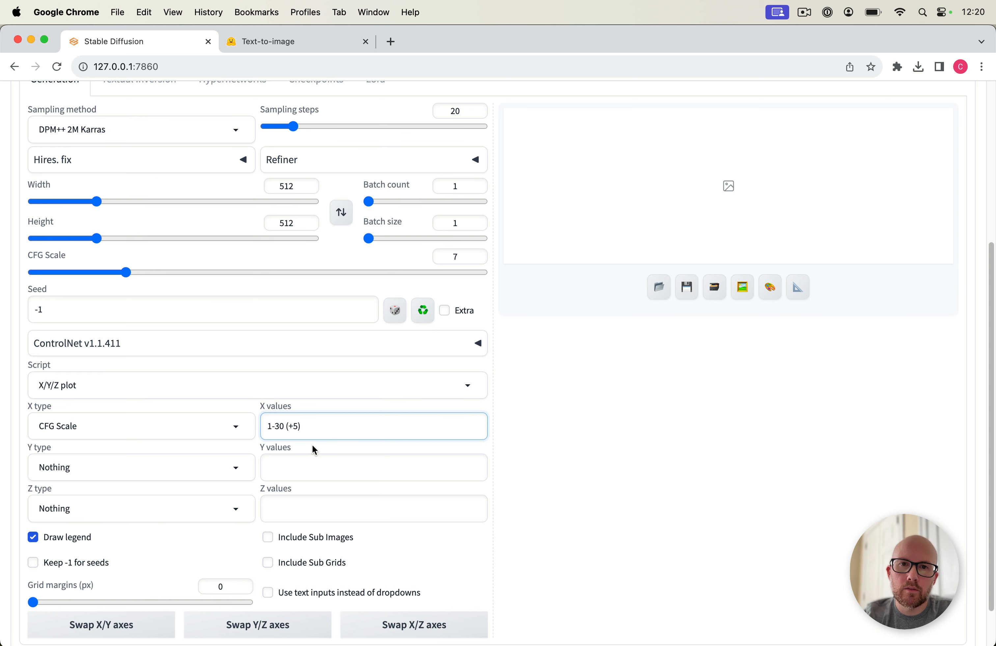
{"action": "mouse_move", "coordinate": [312, 413]}
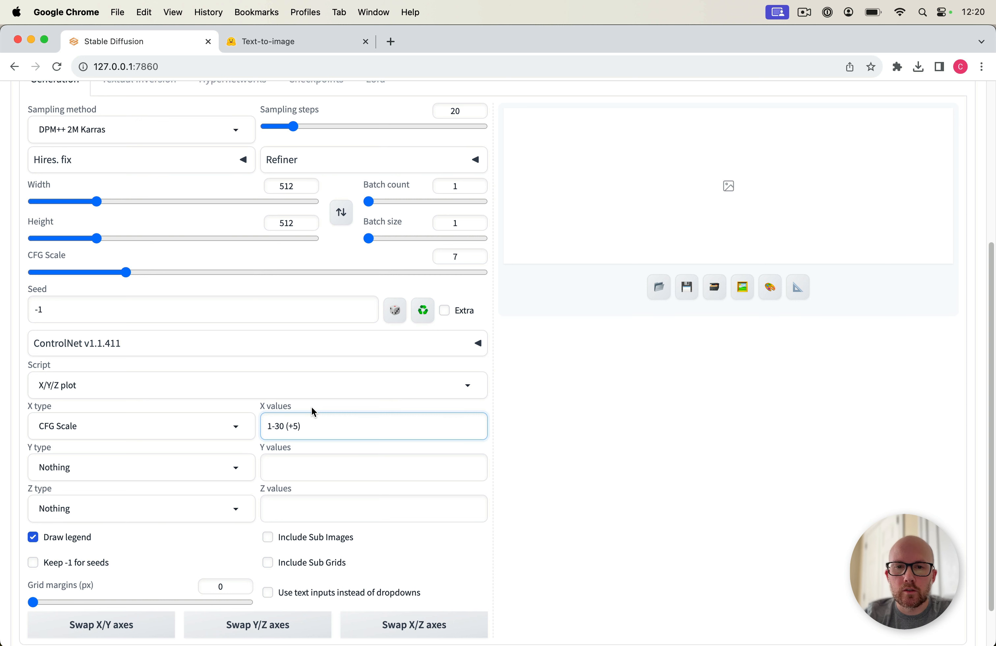
{"action": "mouse_move", "coordinate": [320, 410]}
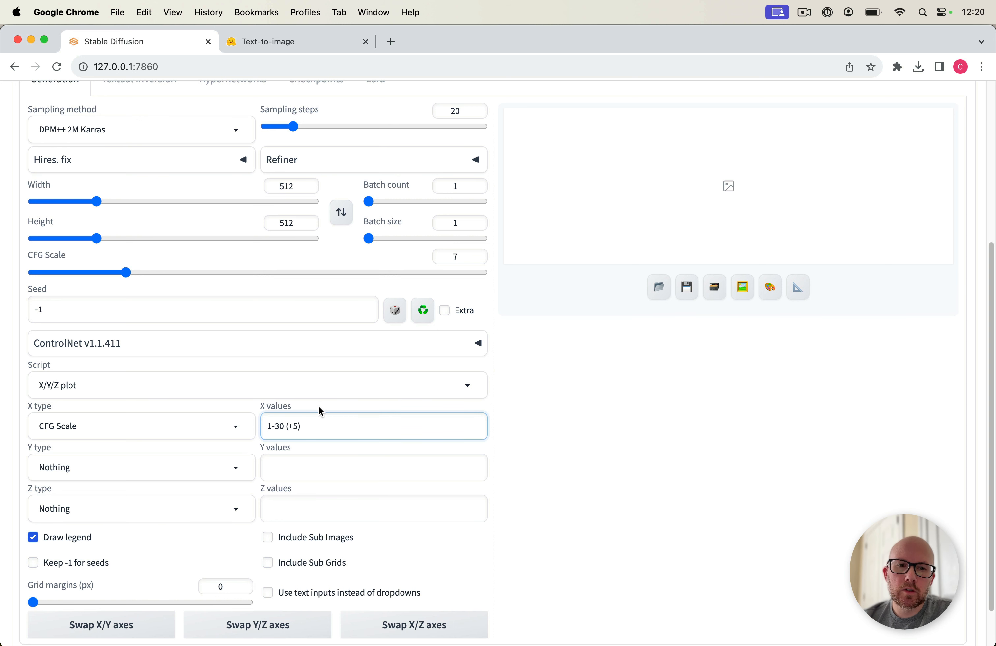